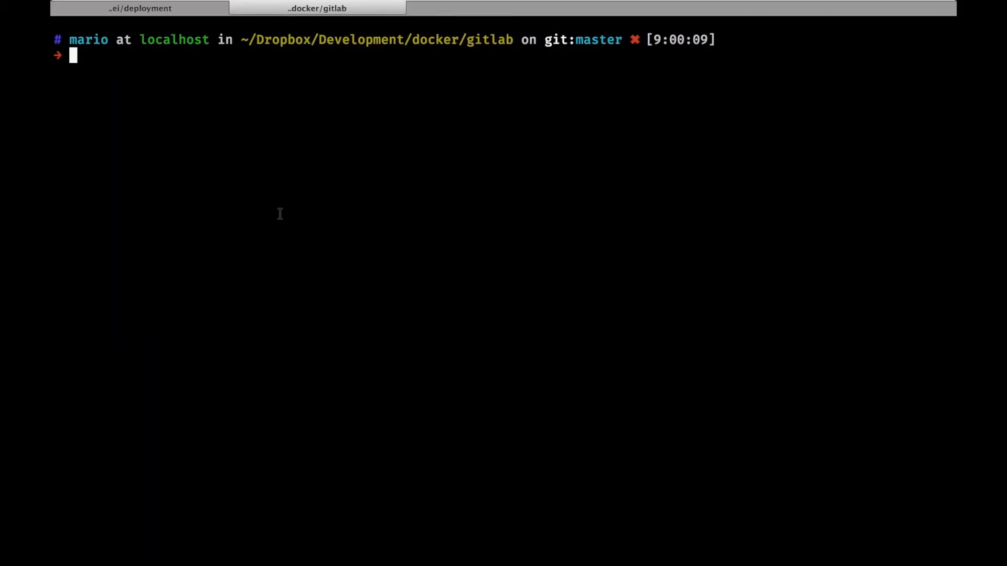
Step: Render README.md with mdv, then enter the gitlab-runner folder to view its docker-compose.yml
type("mdv README.md")
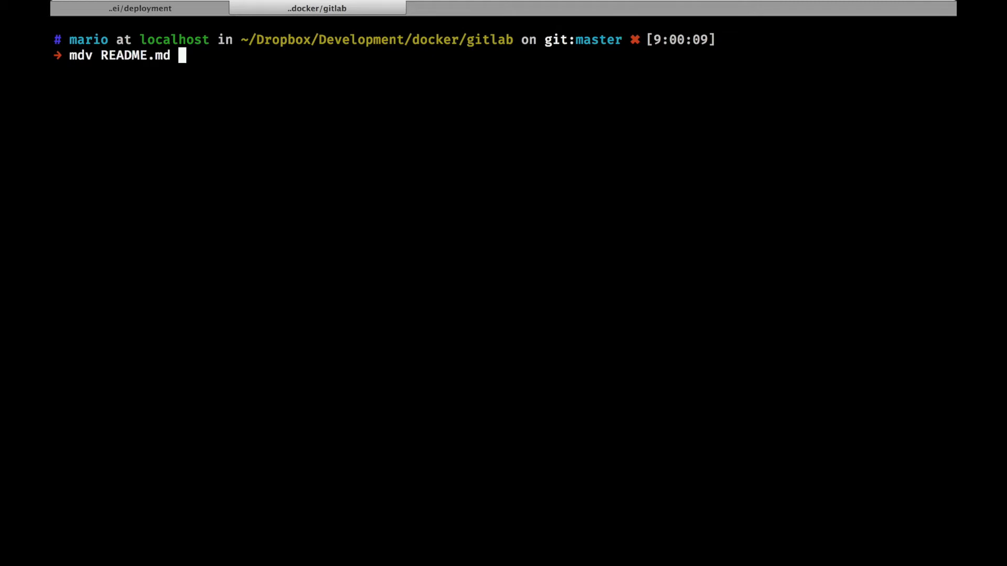
key("Return")
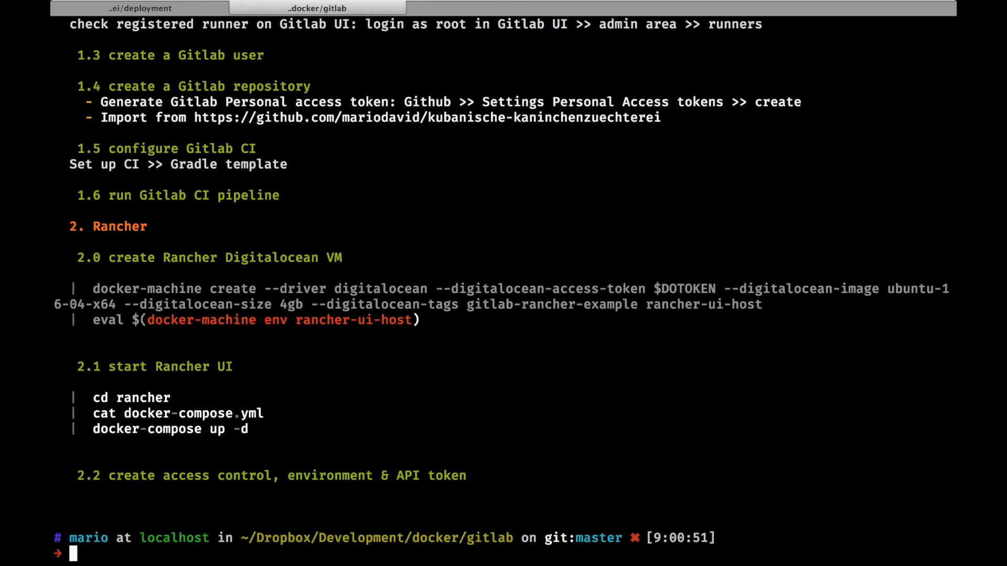
scroll("up", 3)
type("cd gitlab-")
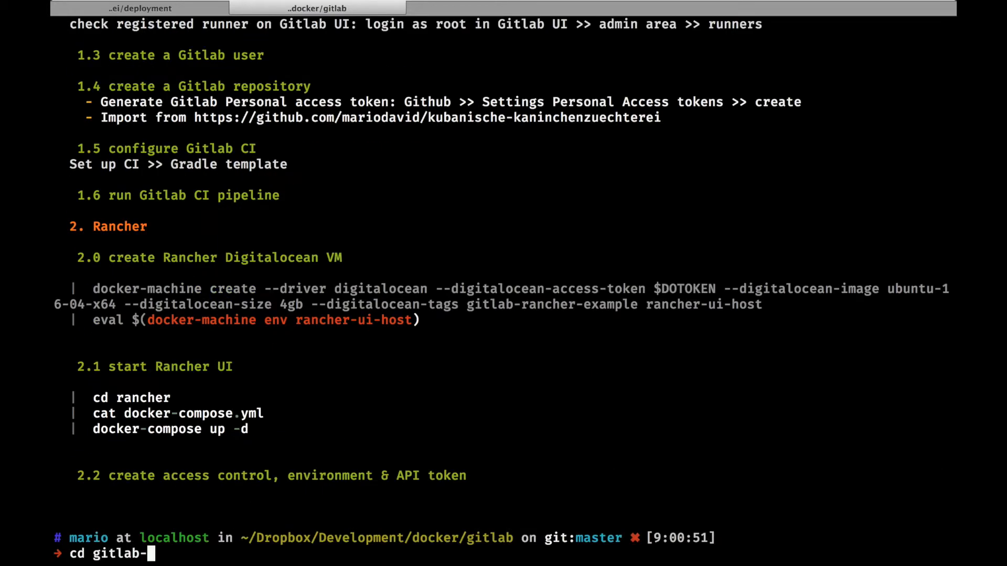
type("runner")
key("Return")
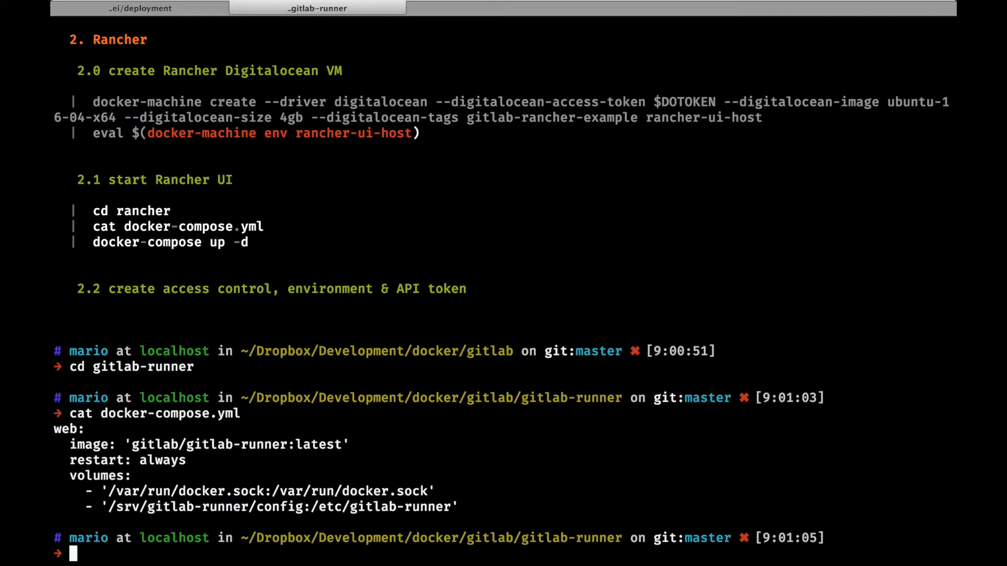
Step: Start the runner with docker-compose up -d and list running containers with docker ps
type("docker-")
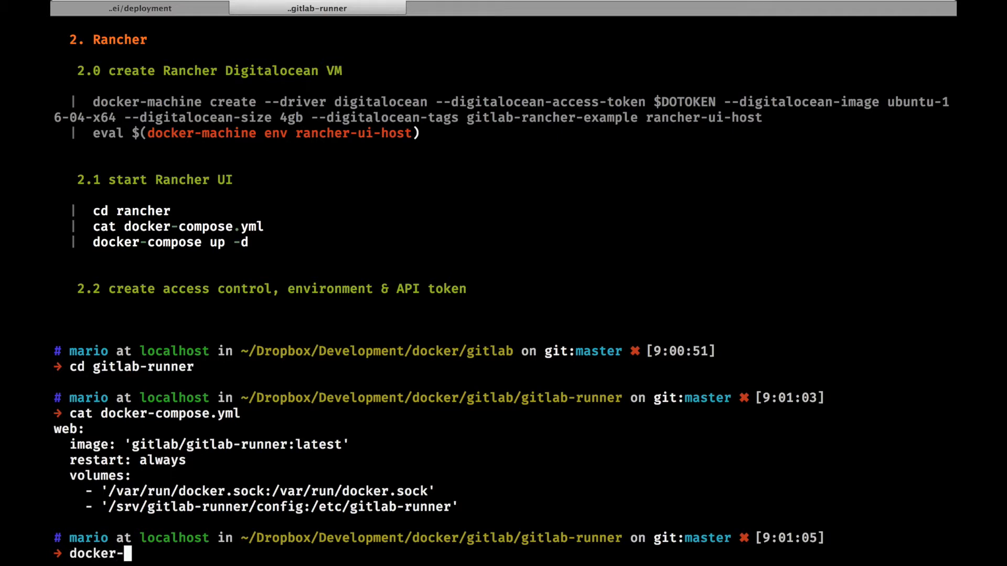
type("compose up")
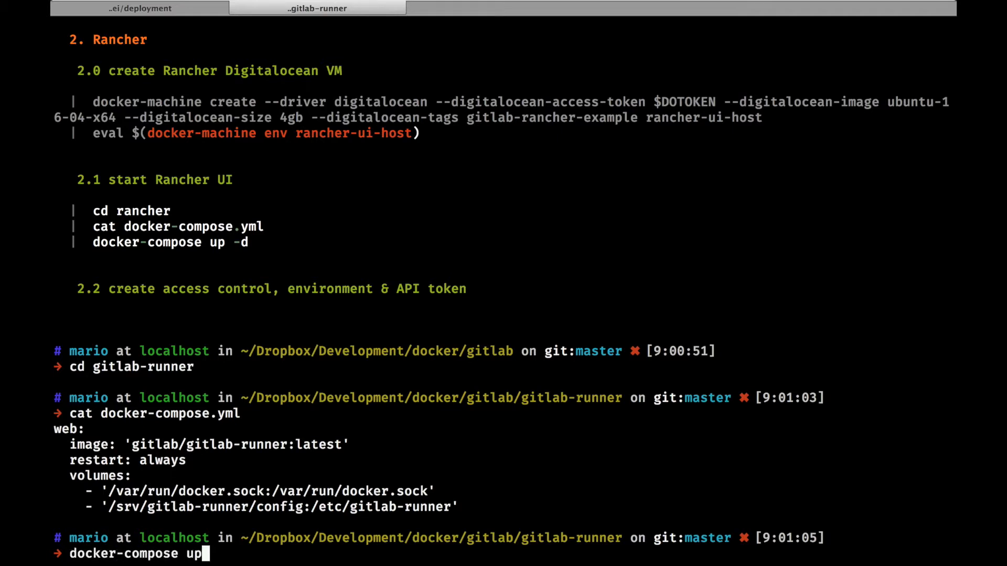
type("-d")
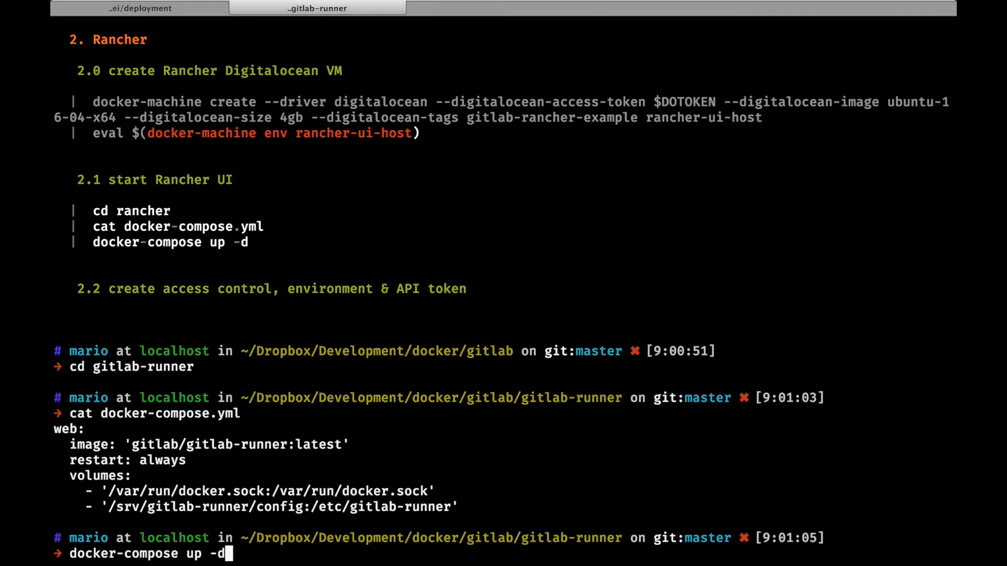
key("Return")
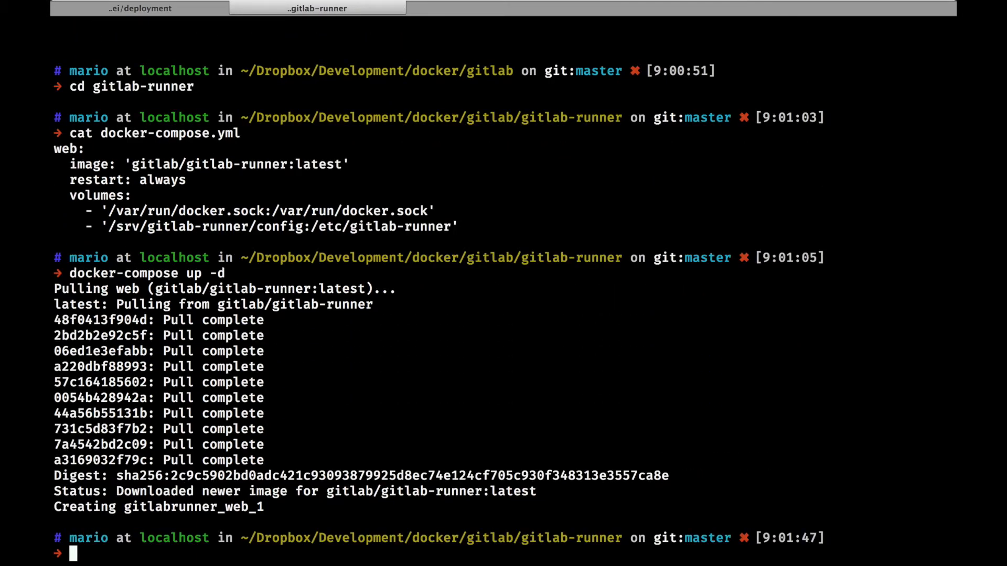
type("docker ps")
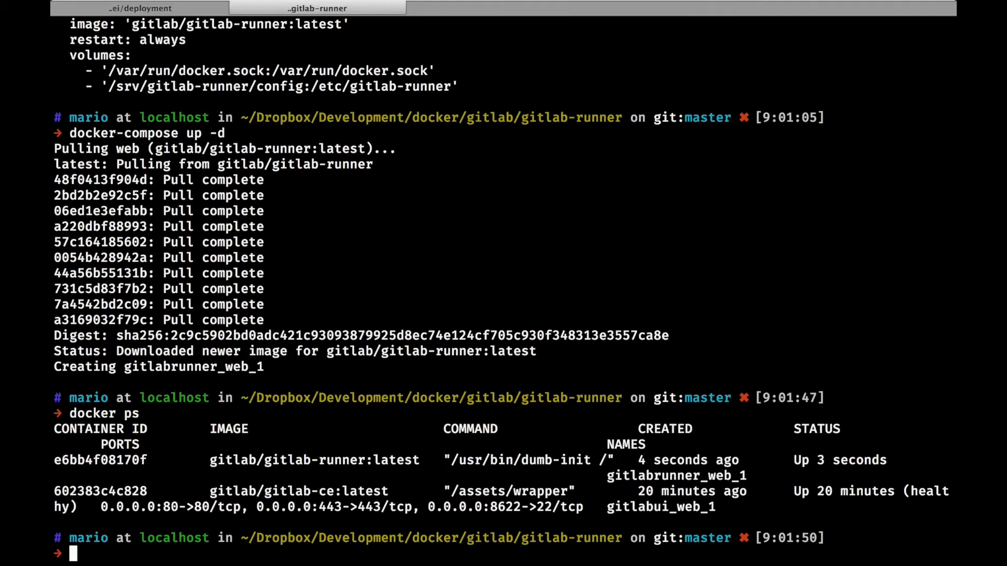
Step: Run docker exec -it gitlabrunner_web_1 bash and begin gitlab-runner register inside it
type("docker")
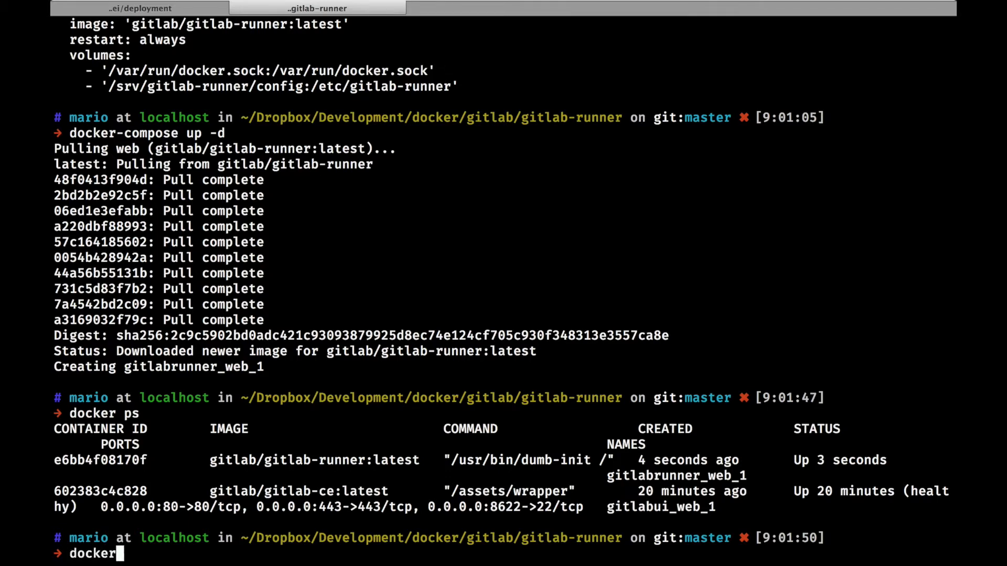
type("exec")
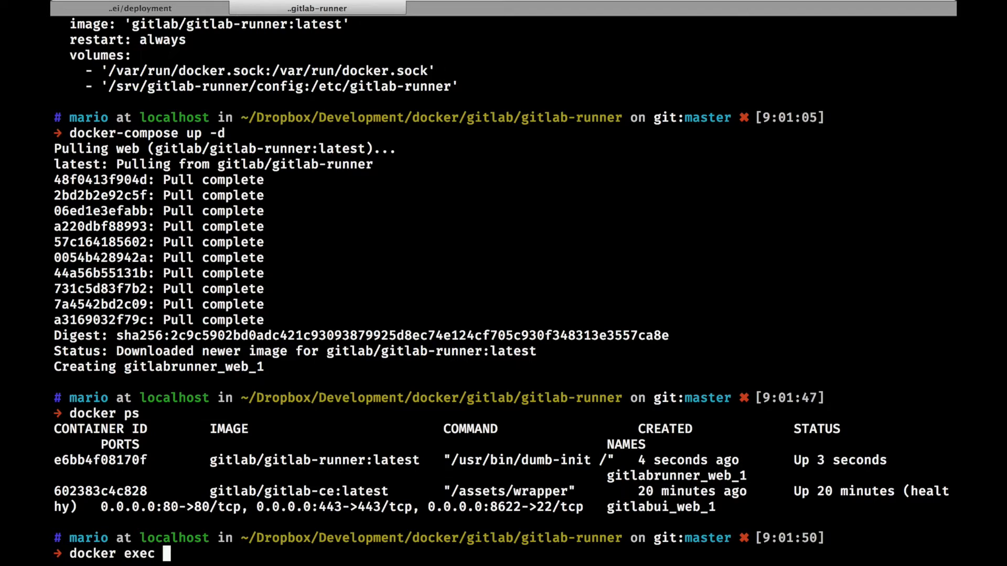
type("-it")
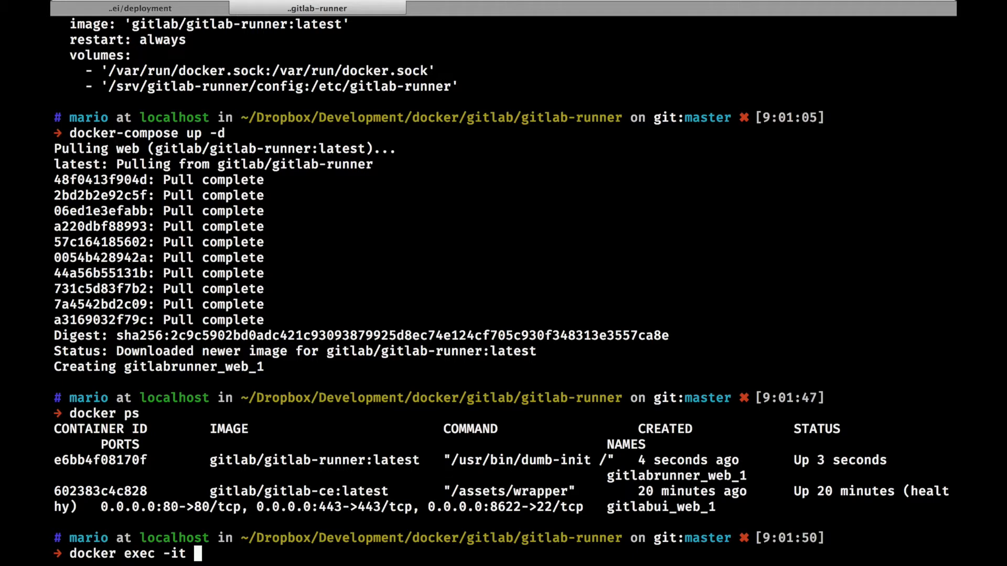
type("git")
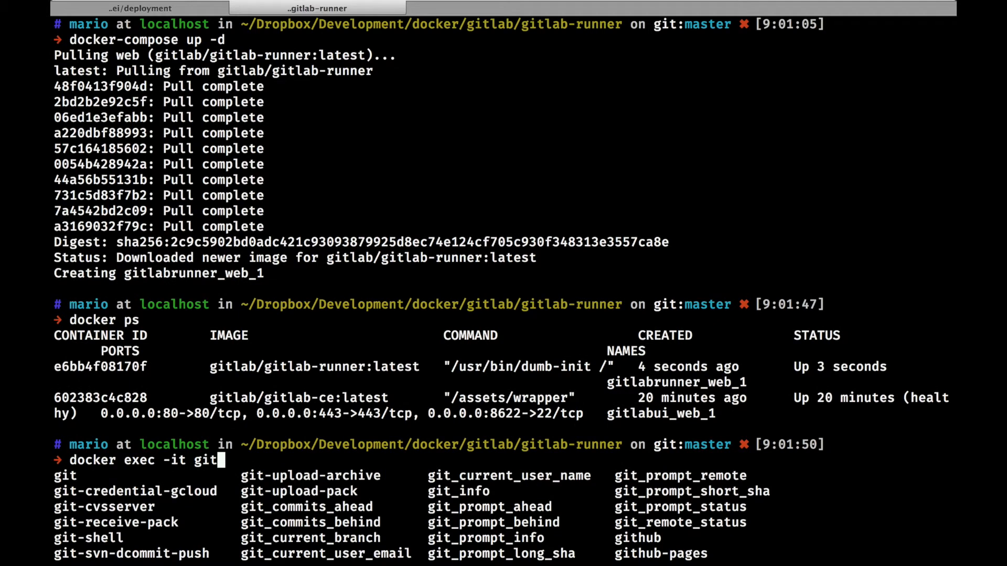
type("l")
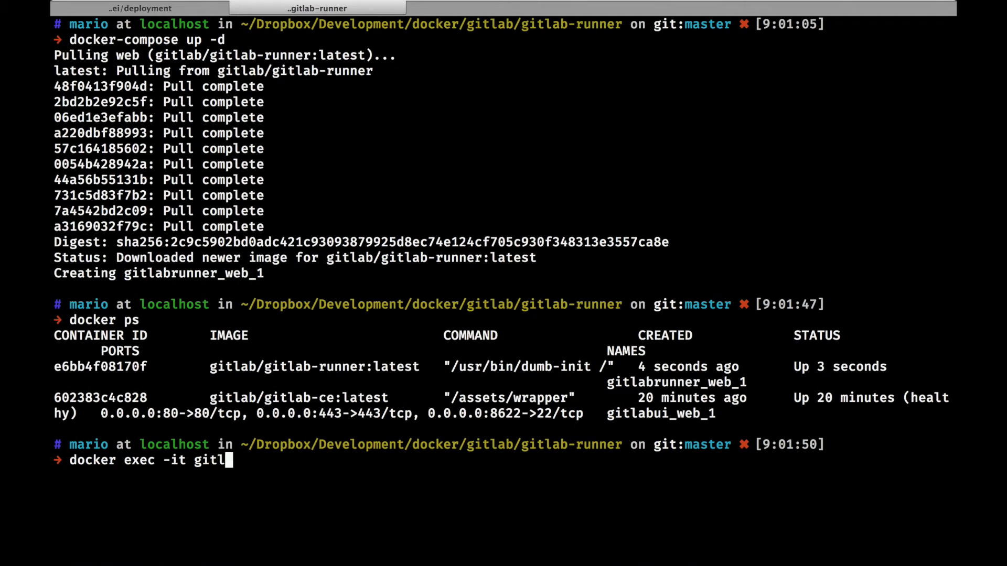
type("abru")
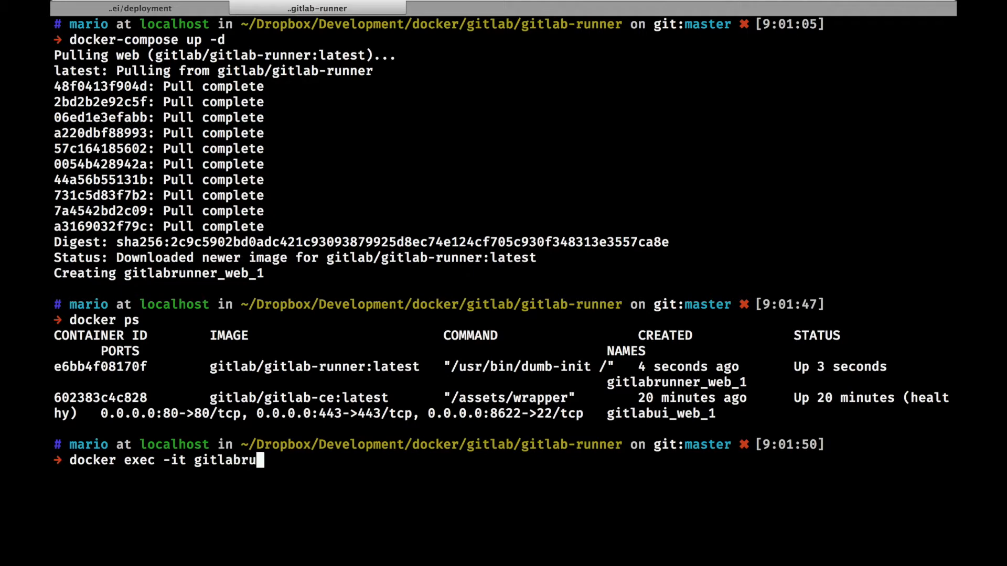
type("nner_web_1")
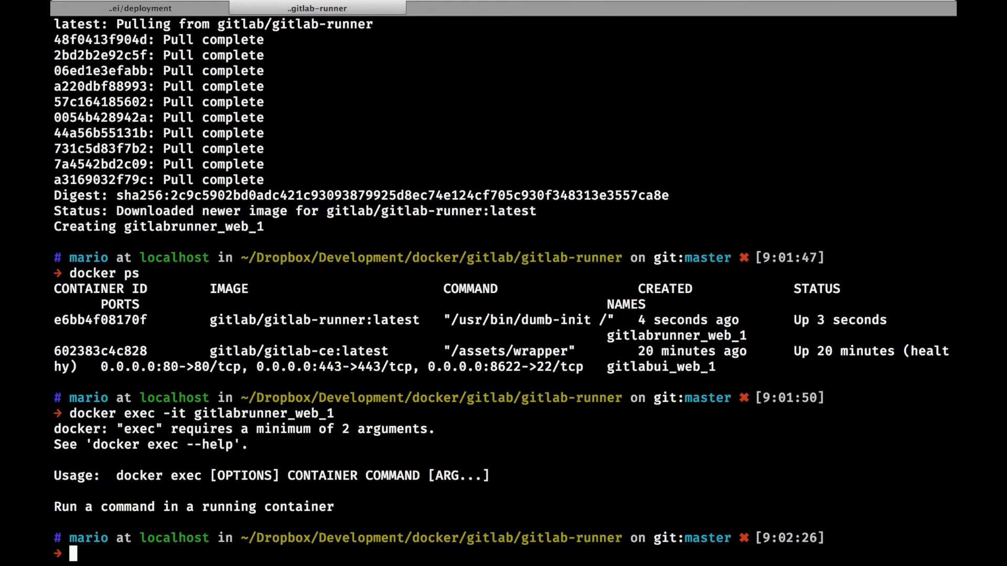
type("docker exec -it gitlabrunner_web_1 bash")
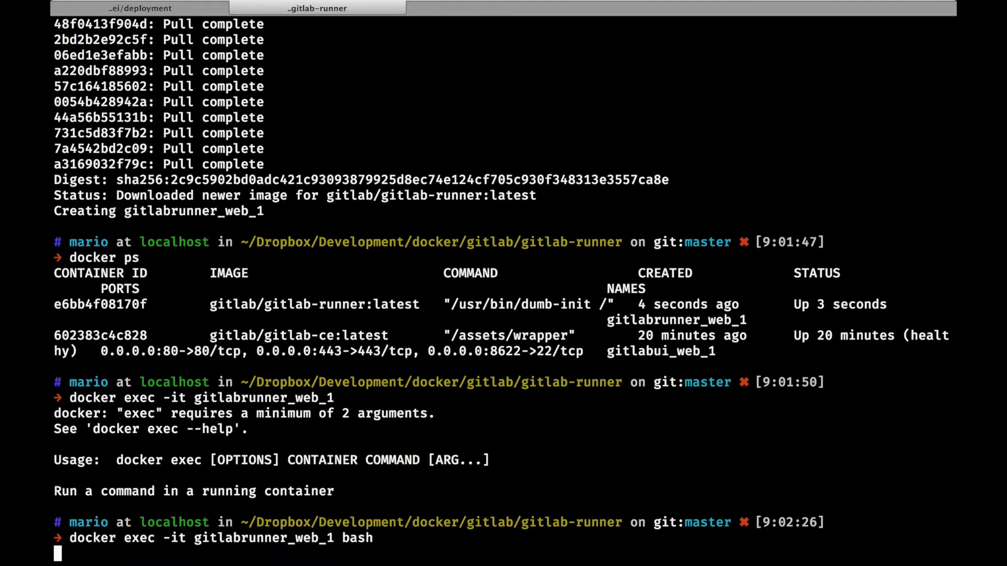
key("Return")
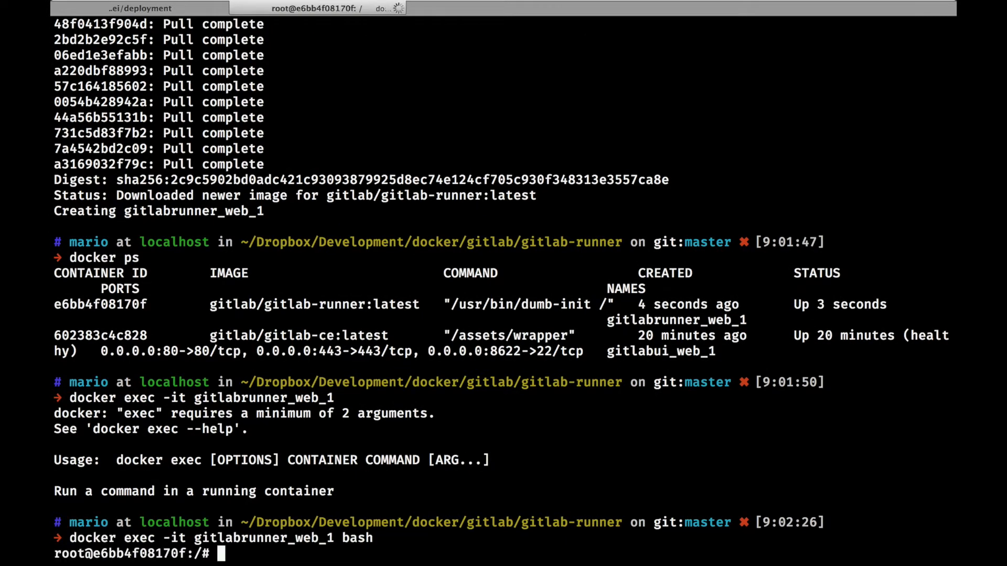
type("gitlab-runner register")
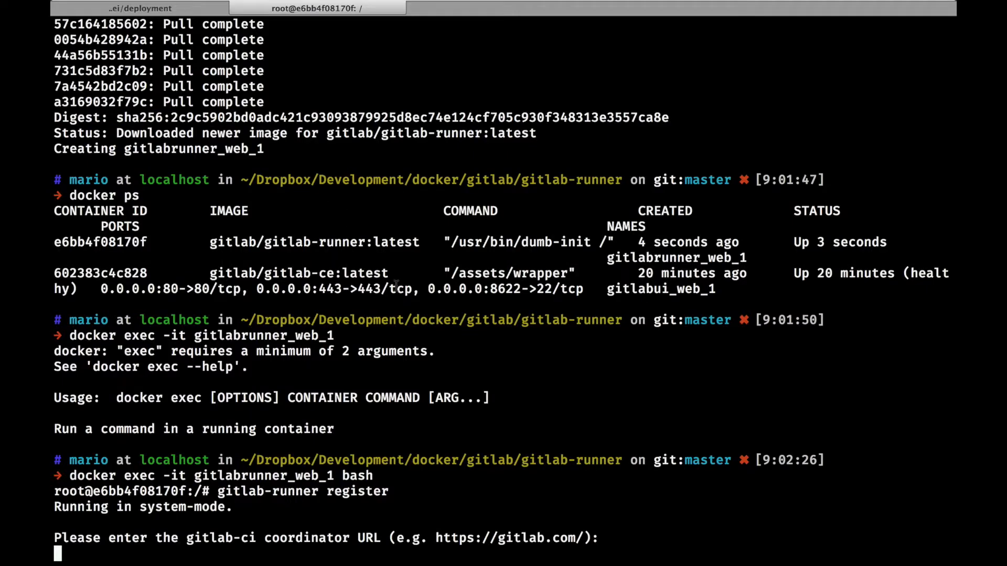
type("http://174.138.52.78/")
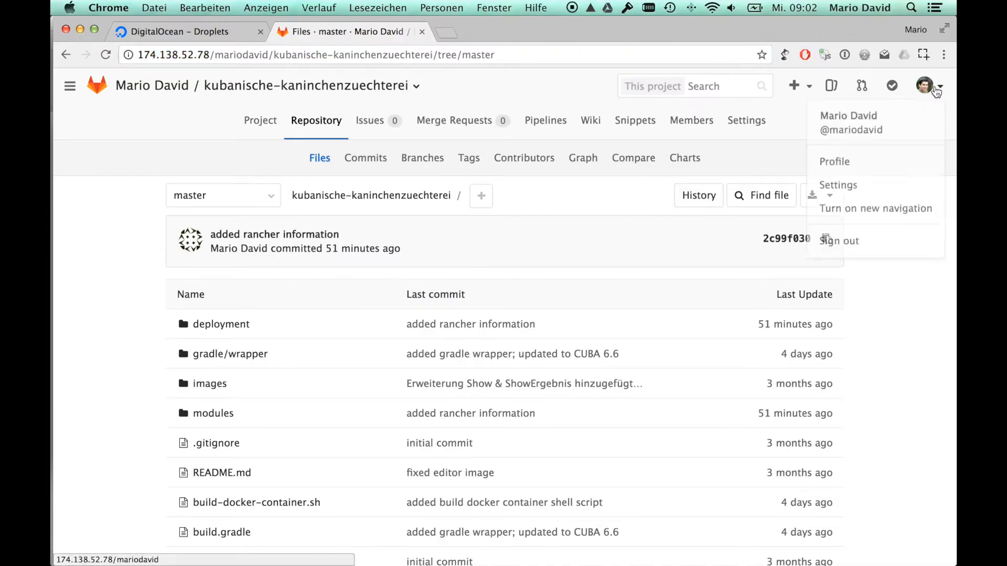
left_click(839, 242)
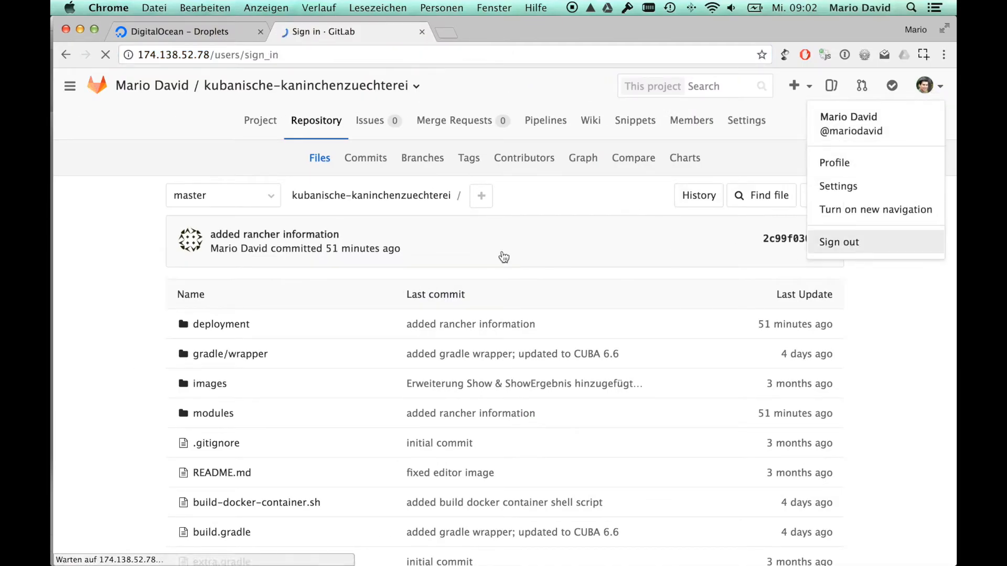
left_click(839, 241)
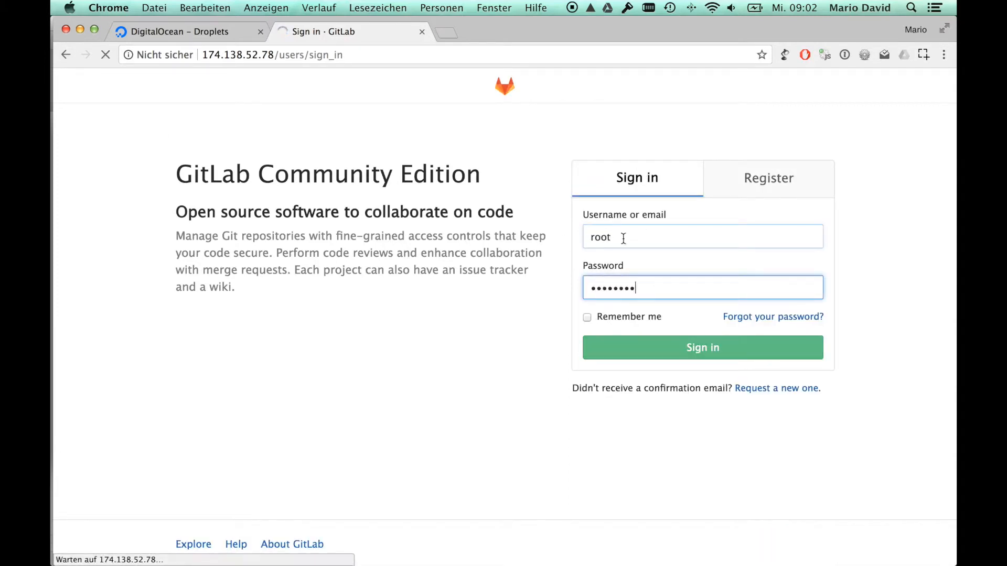
left_click(702, 347)
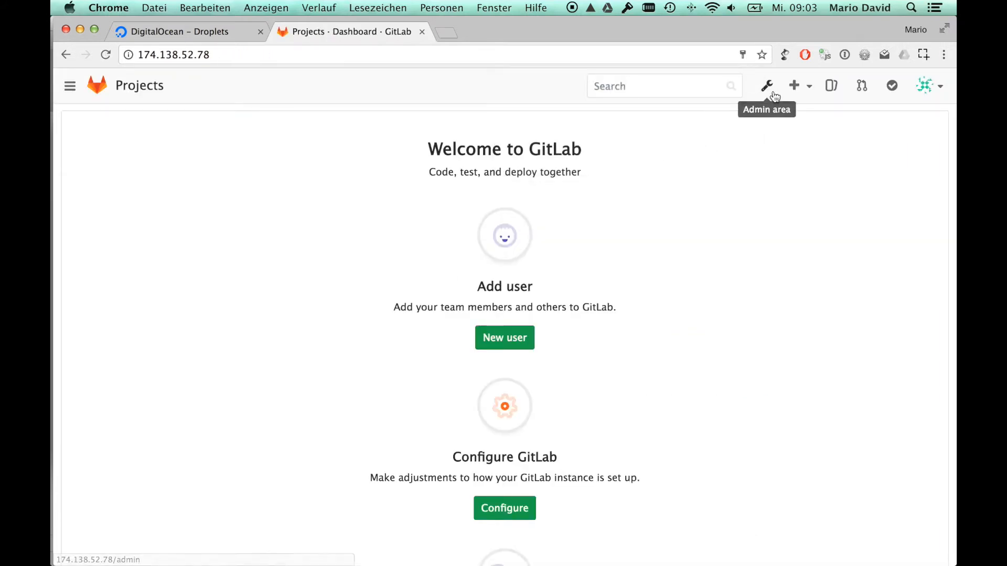
Step: Copy the shared runner registration token from the Admin Area runners overview
left_click(766, 85)
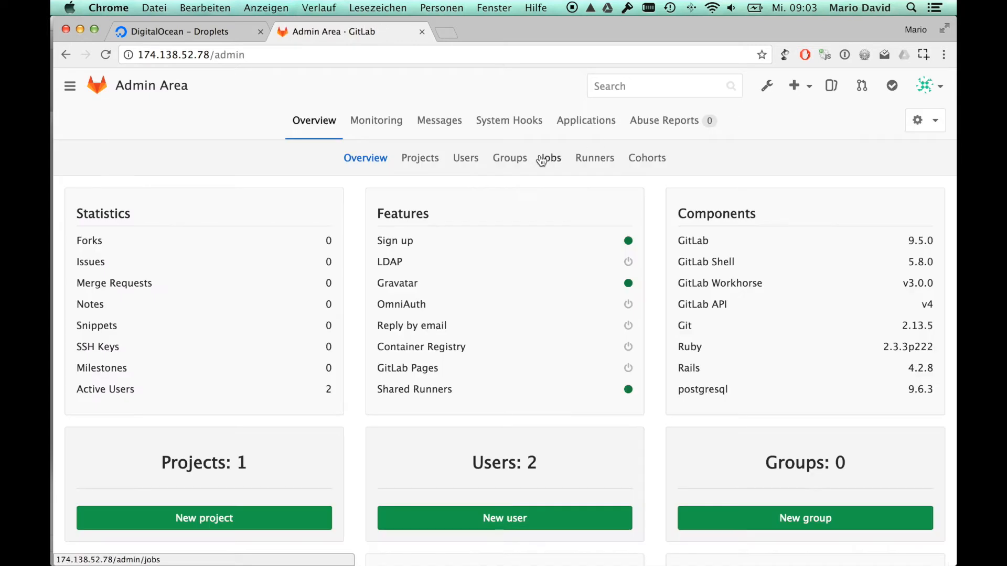
left_click(594, 159)
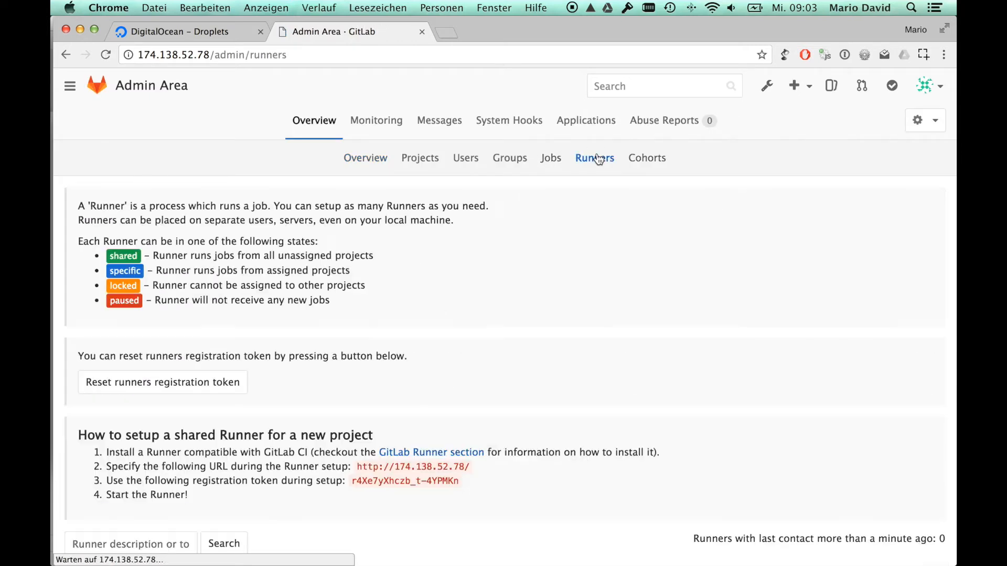
scroll("down", 3)
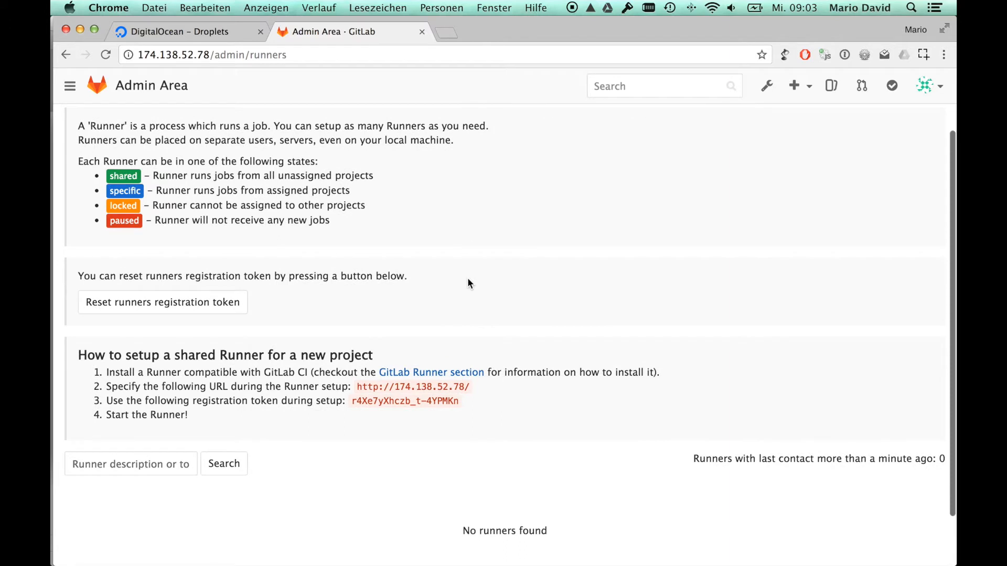
double_click(405, 400)
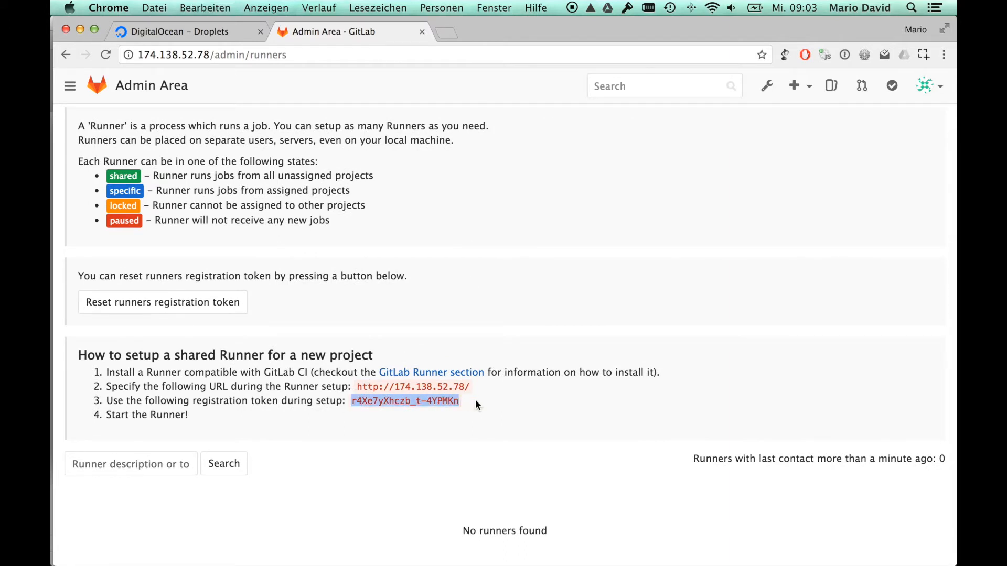
scroll("up", 3)
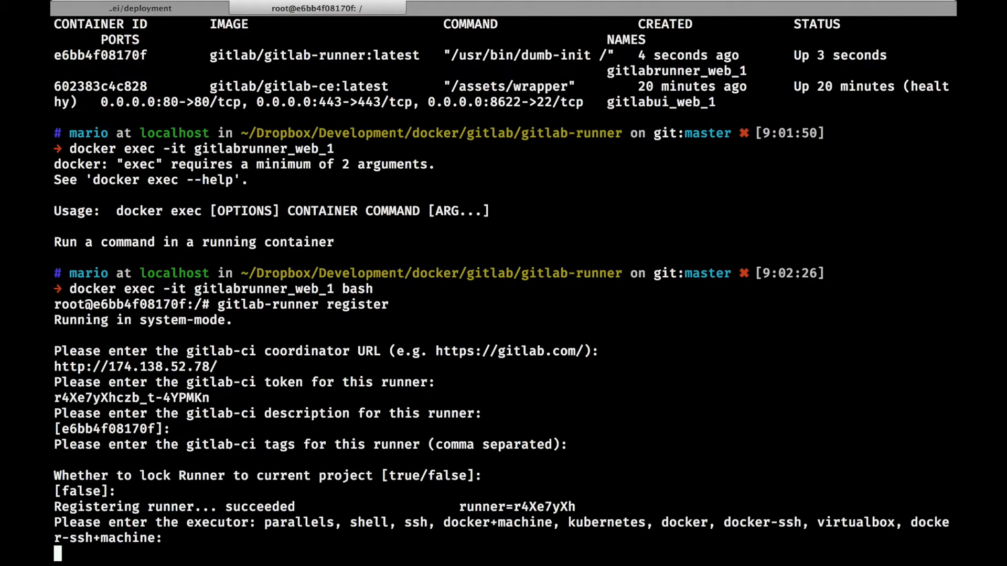
Step: Choose the docker executor with openjdk:8-jre as default image, then exit the container shell
type("docker")
type("openjdk:8-jre")
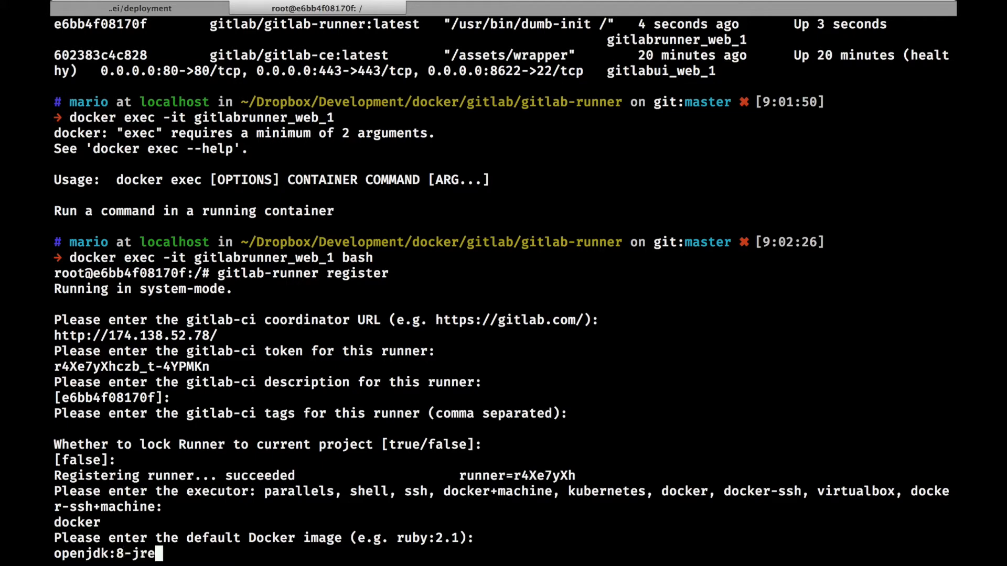
key("Return")
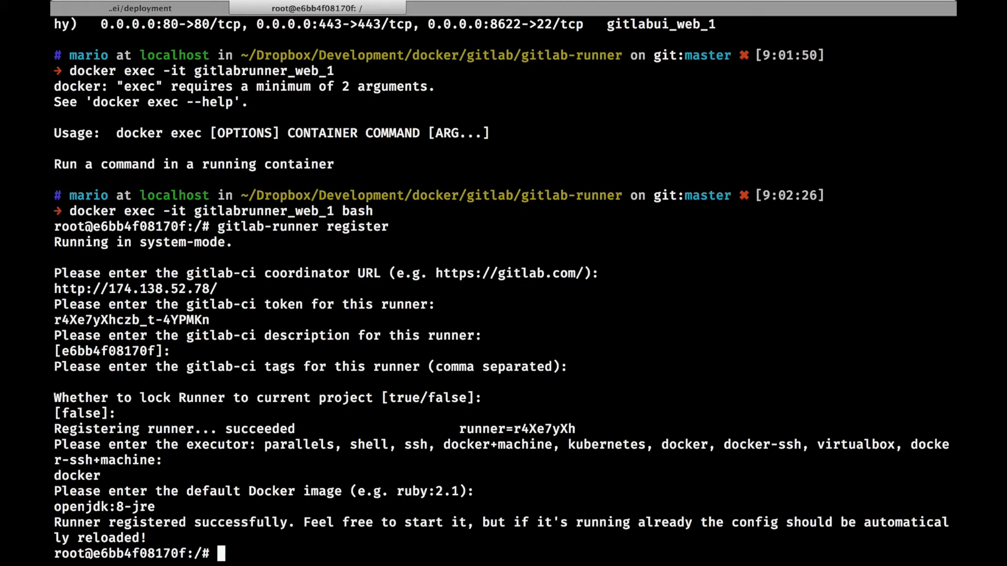
type("exit")
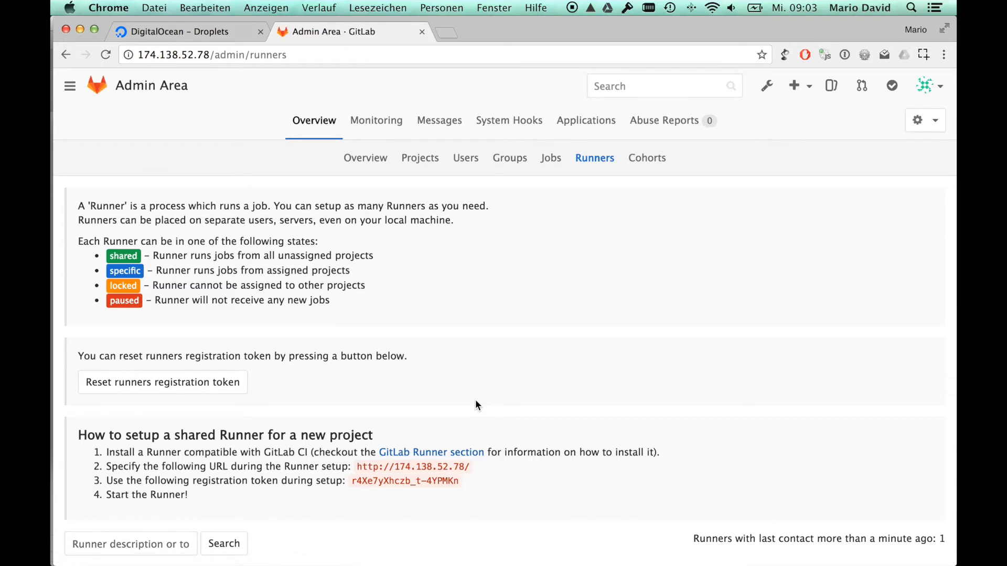
Step: Scroll the admin Runners page to the newly registered shared runner
scroll("down", 3)
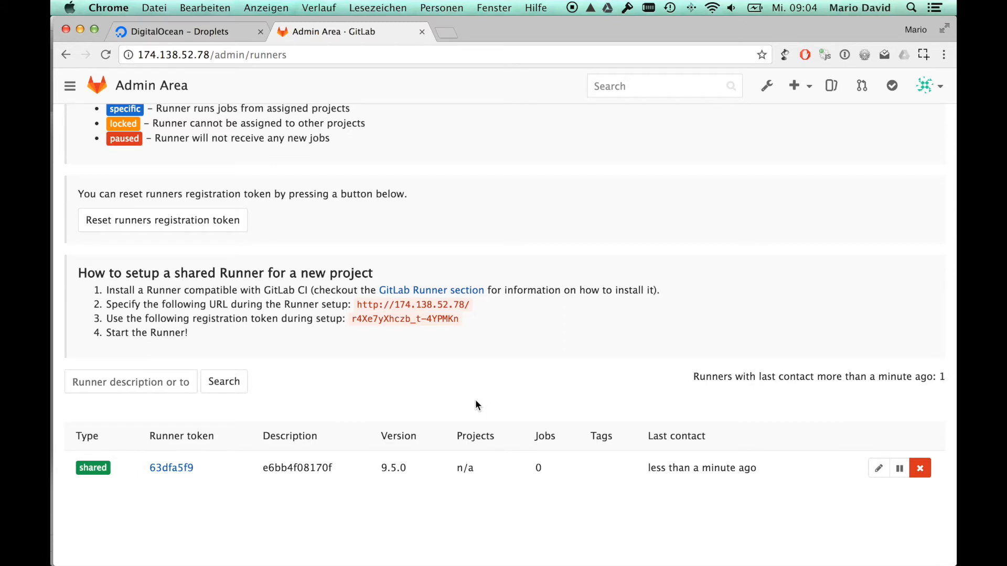
mouse_move(892, 85)
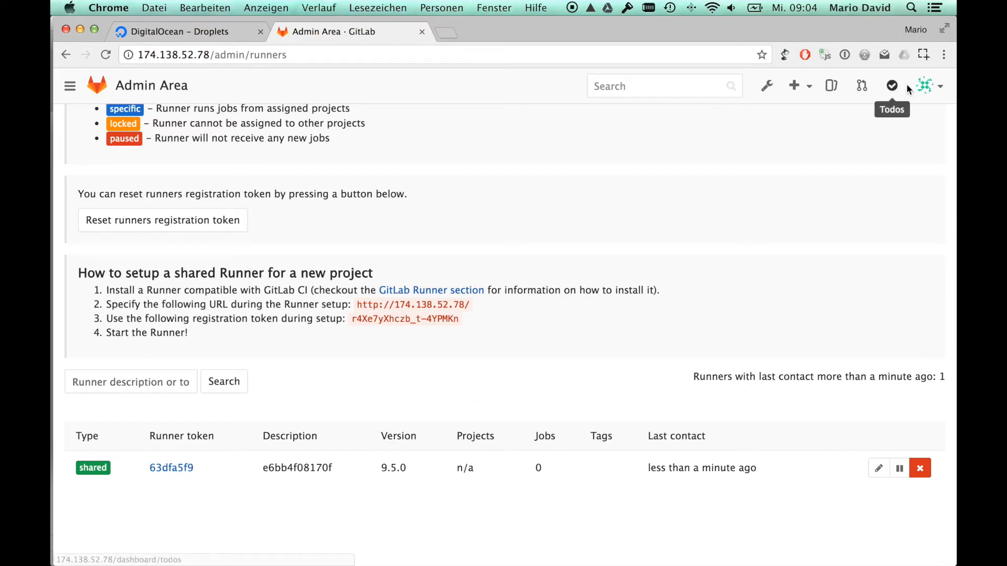
Step: Sign out of root and log in as user marioda
left_click(925, 85)
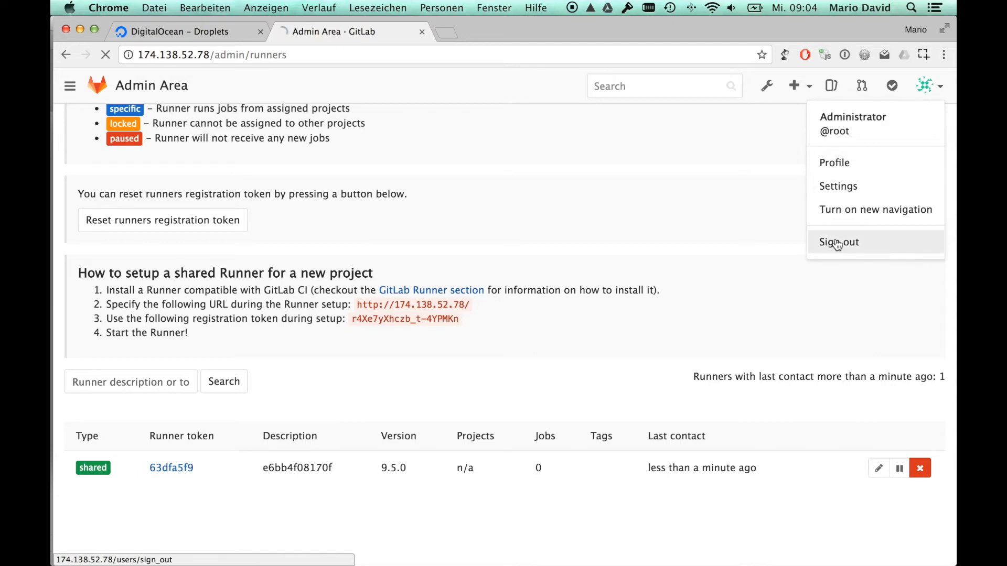
left_click(839, 243)
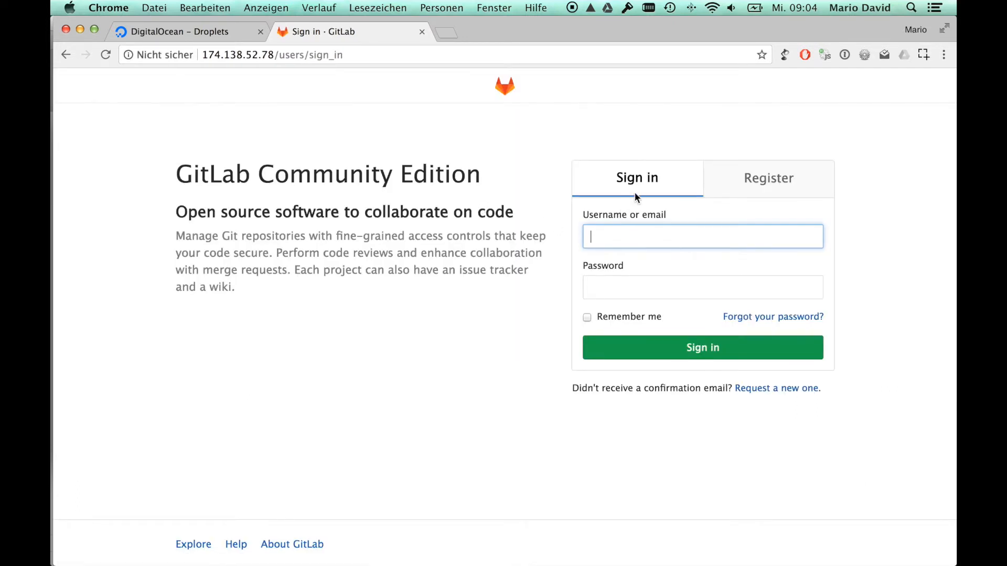
type("mariodavid")
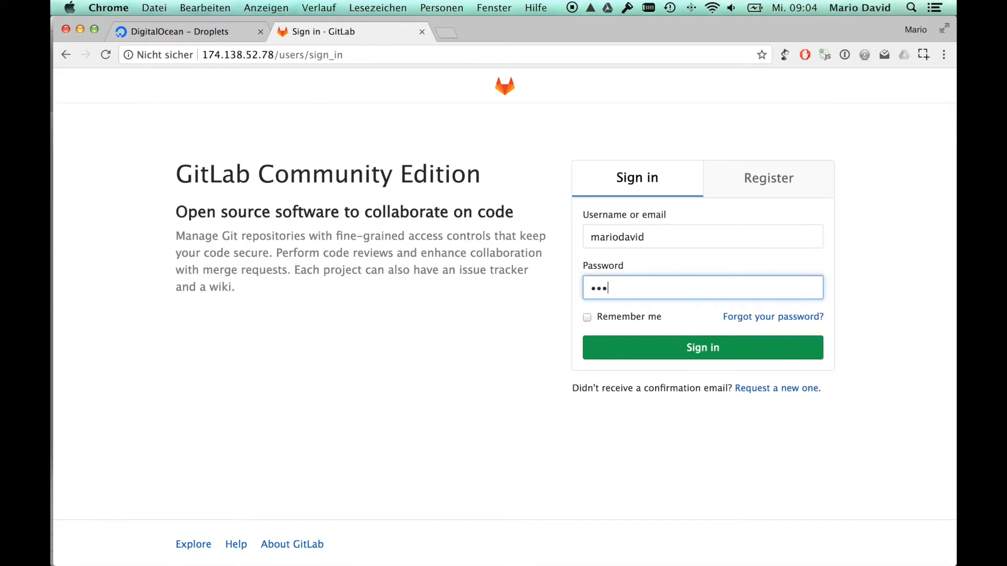
left_click(701, 347)
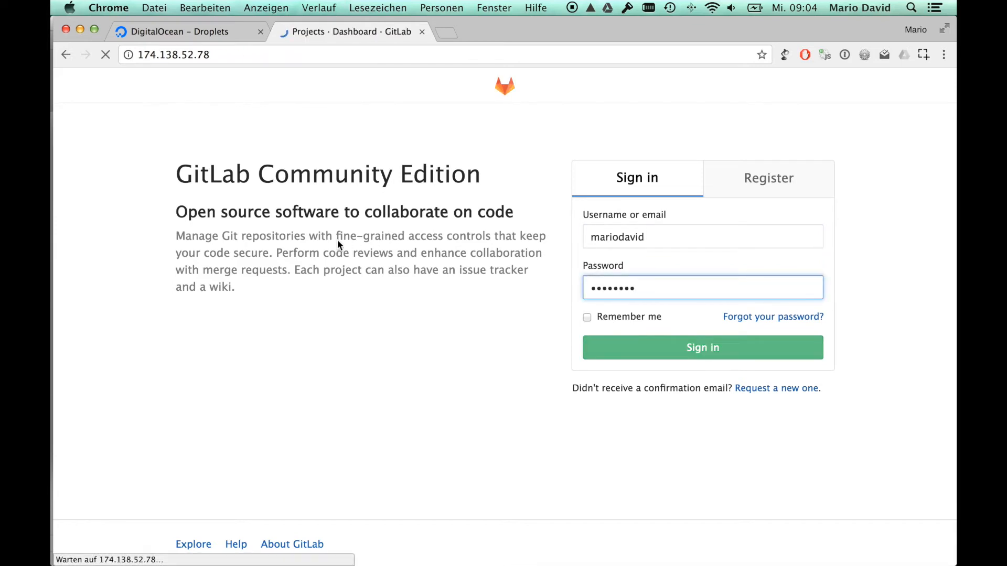
left_click(702, 348)
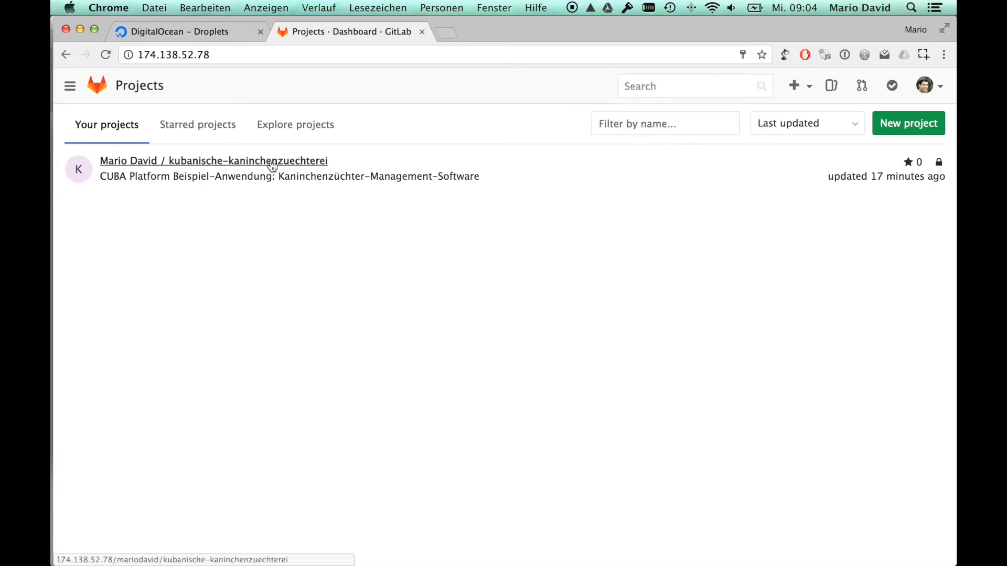
Step: Open the kubanische-kaninchenzuechterei project and begin Set up CI
left_click(213, 160)
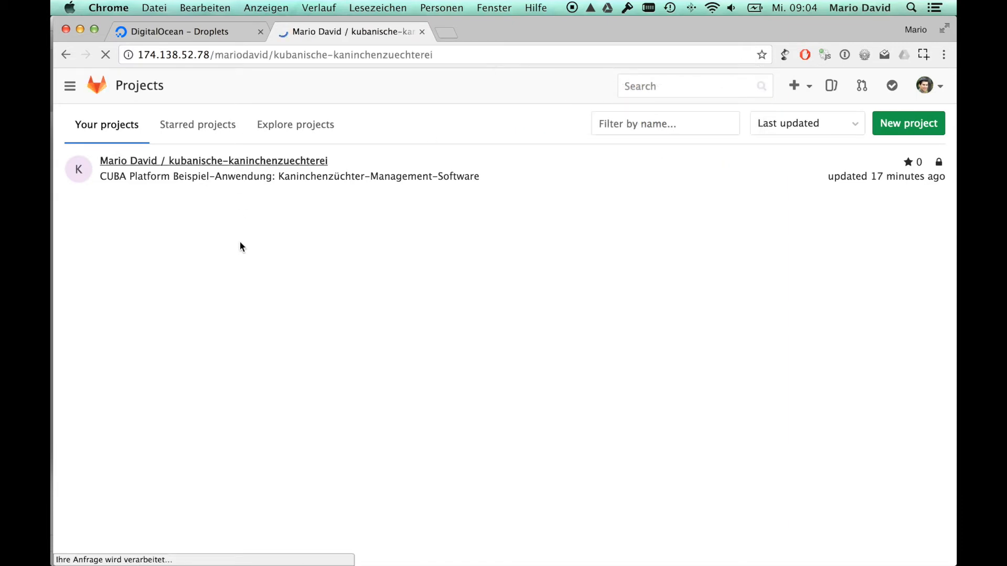
left_click(213, 161)
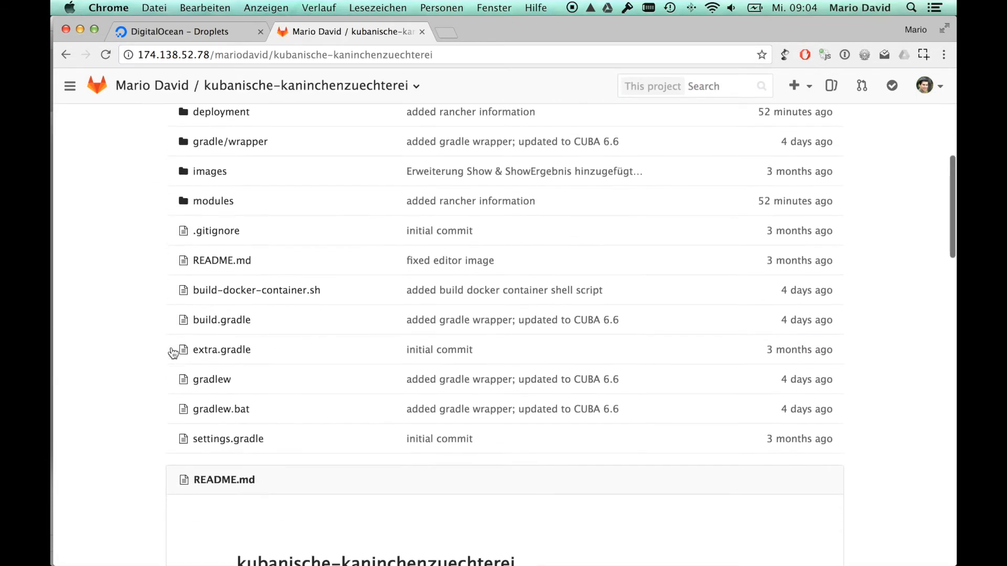
scroll("up", 3)
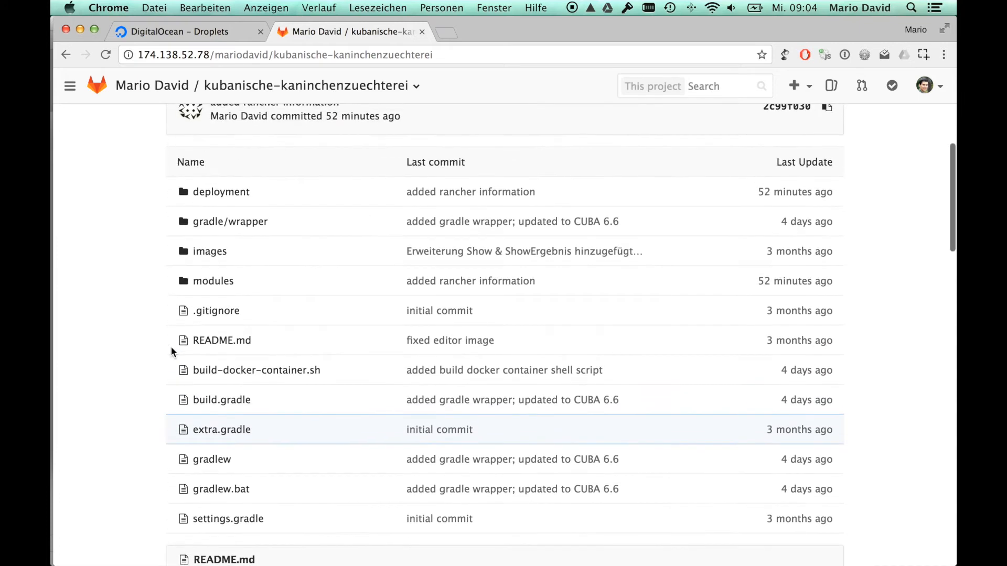
scroll("up", 3)
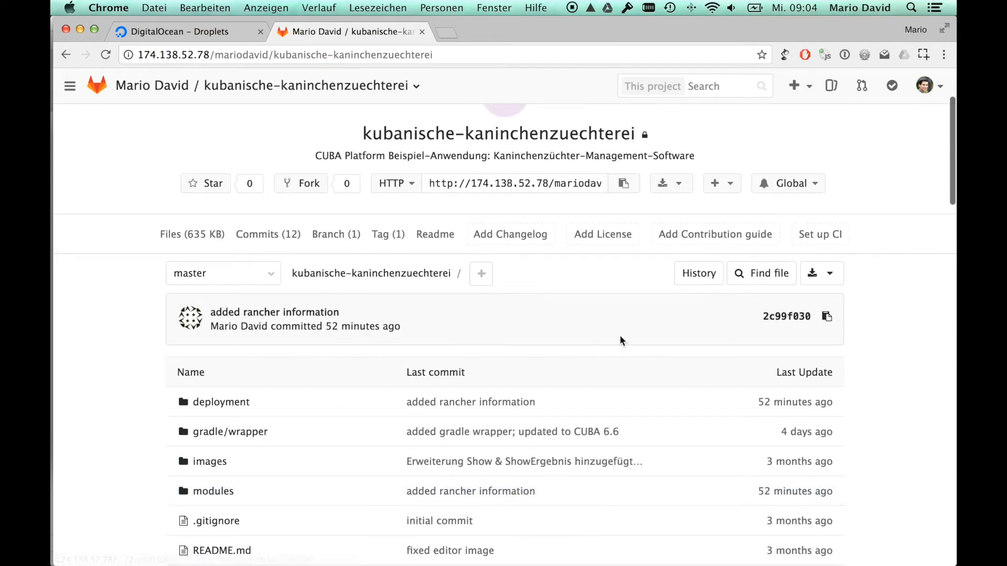
left_click(821, 234)
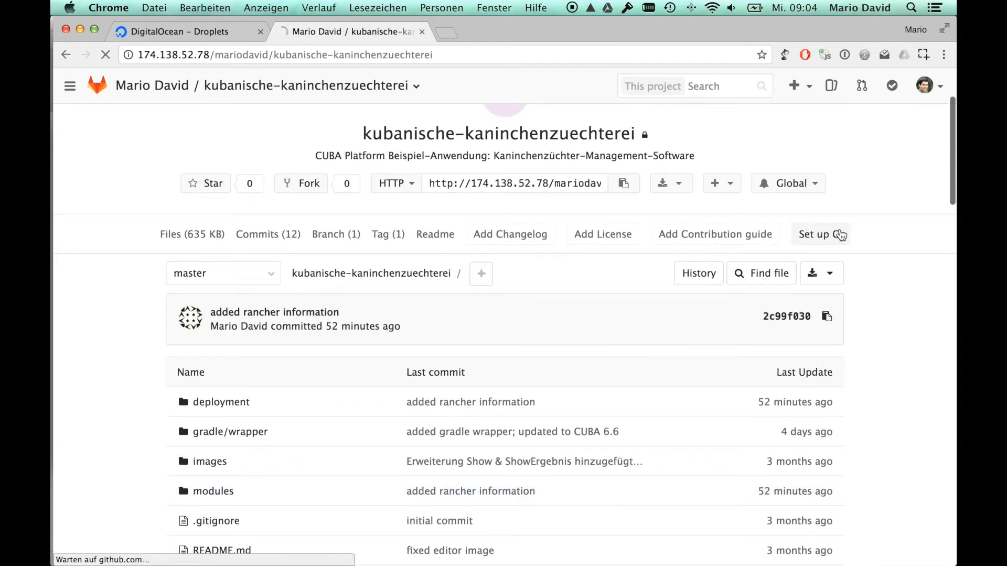
Step: Fill the new .gitlab-ci.yml from the Gradle CI template
left_click(814, 233)
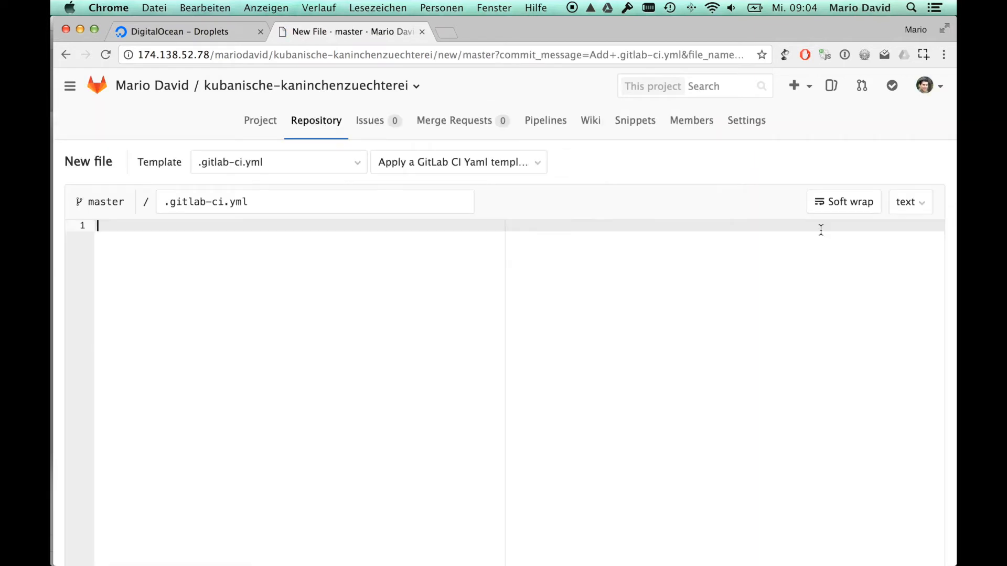
mouse_move(525, 167)
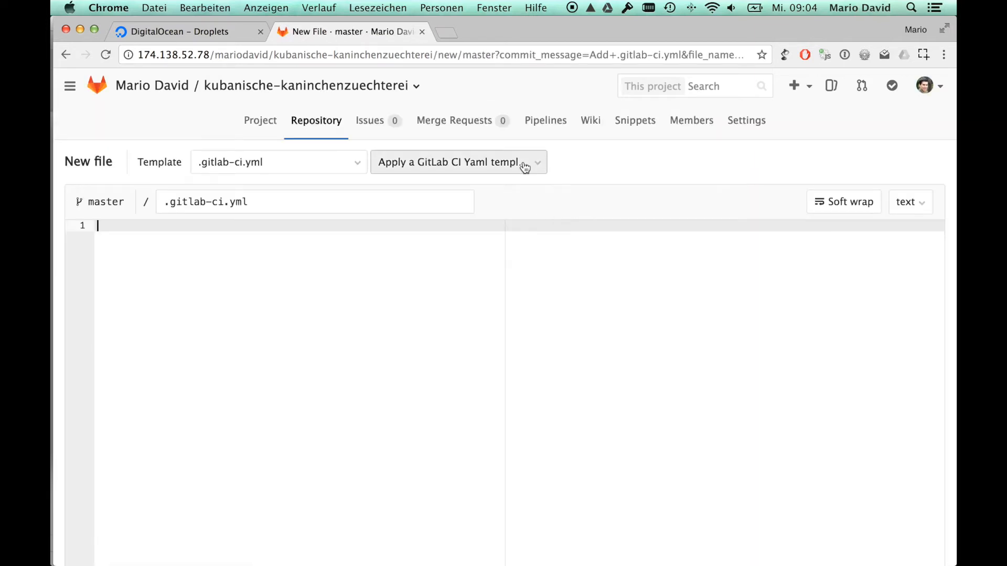
left_click(458, 161)
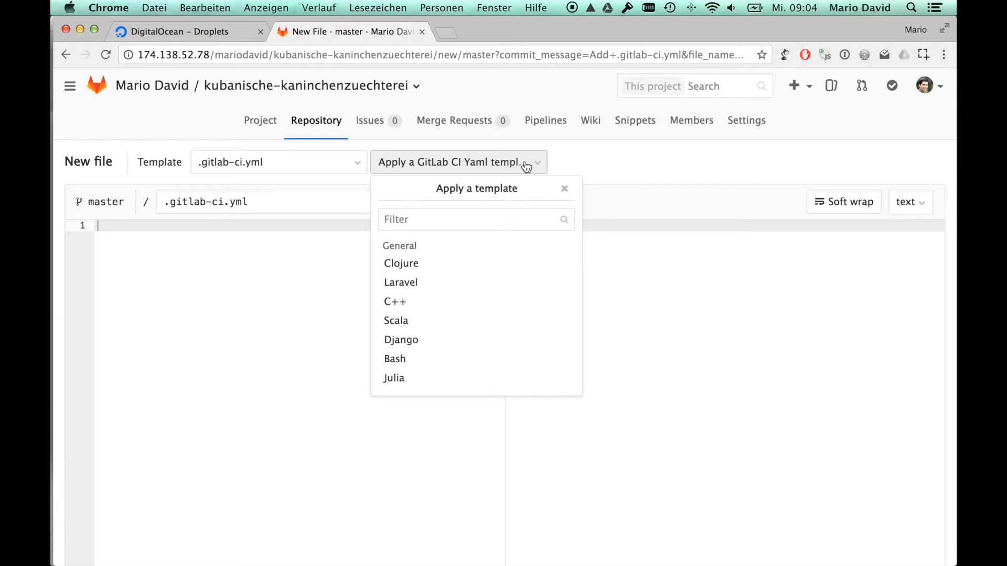
type("Gradle")
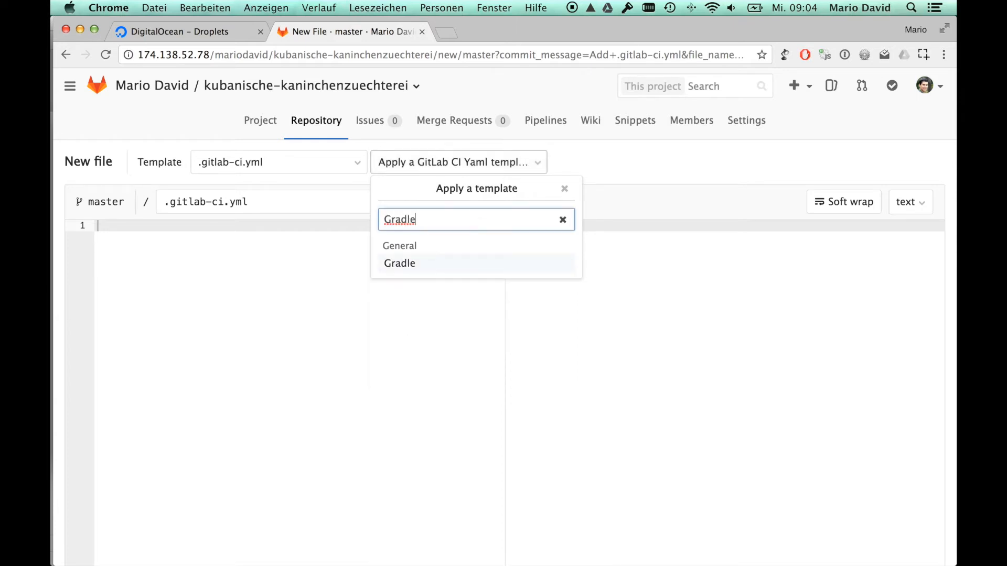
left_click(400, 263)
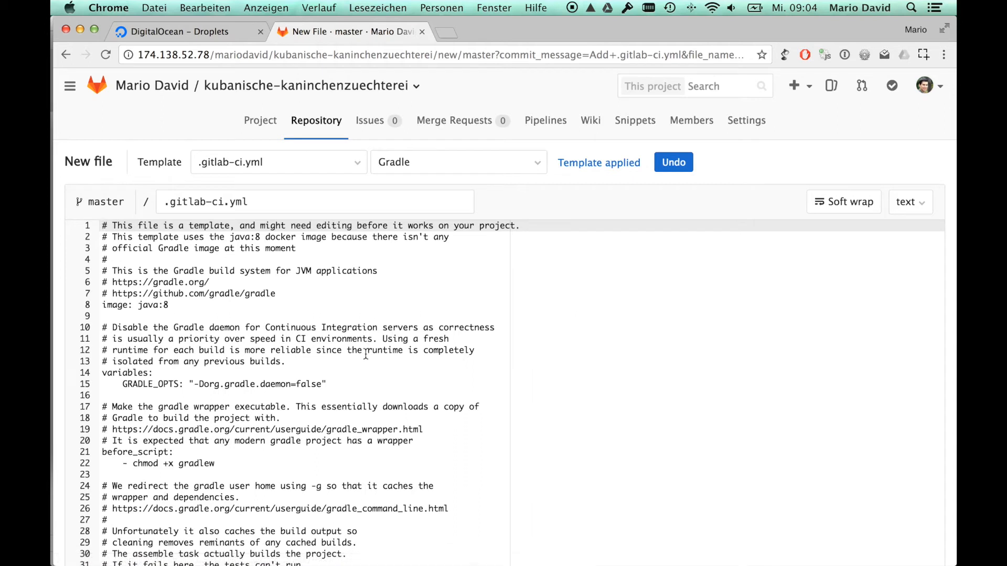
Step: Review the build and test jobs and commit 'Add .gitlab-ci.yml' to master
scroll("down", 3)
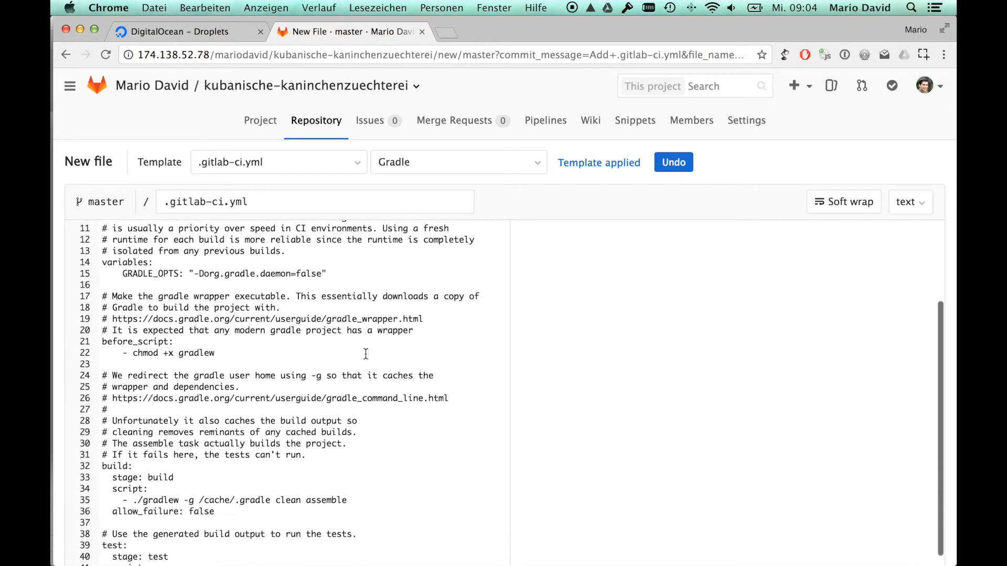
scroll("down", 3)
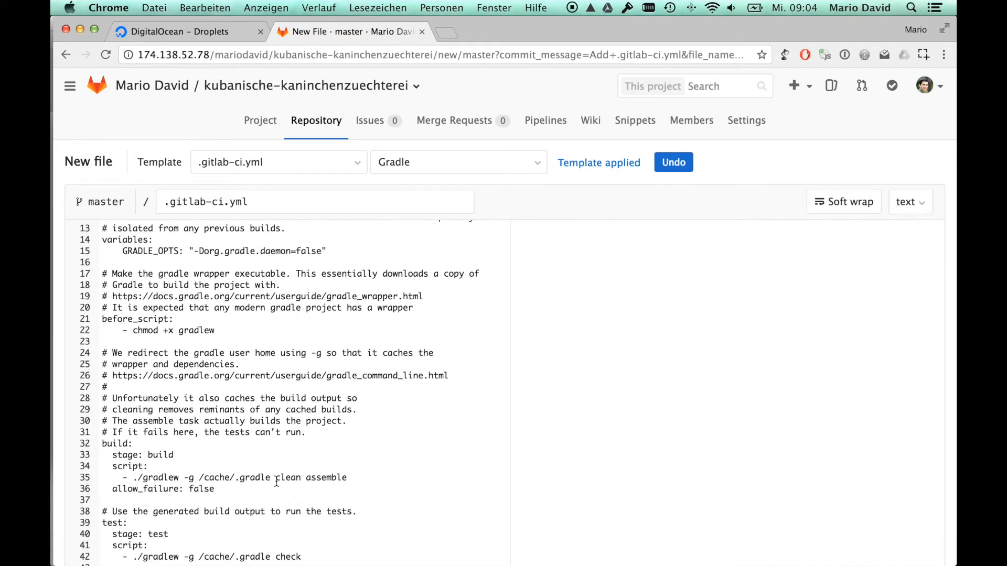
scroll("down", 3)
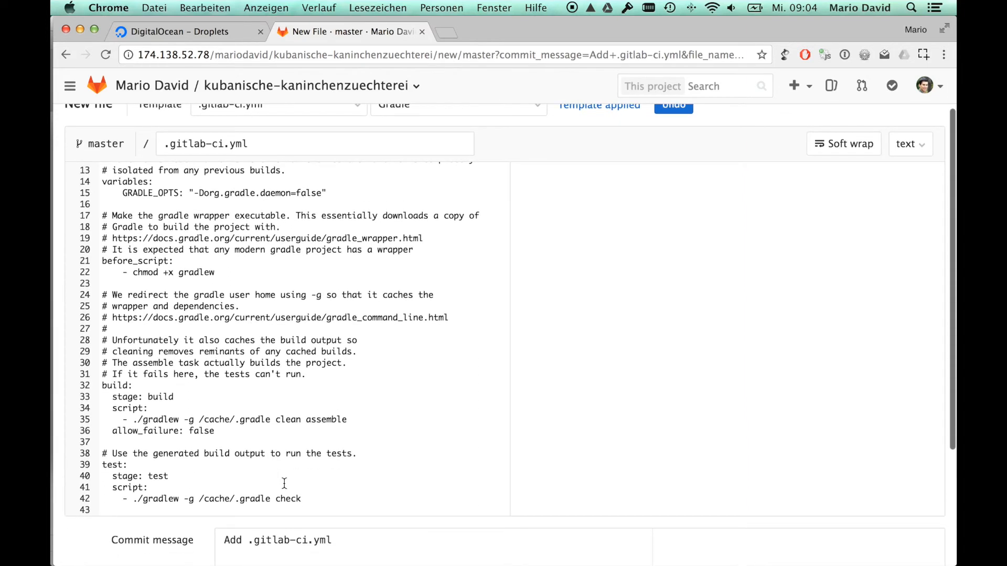
left_click(302, 499)
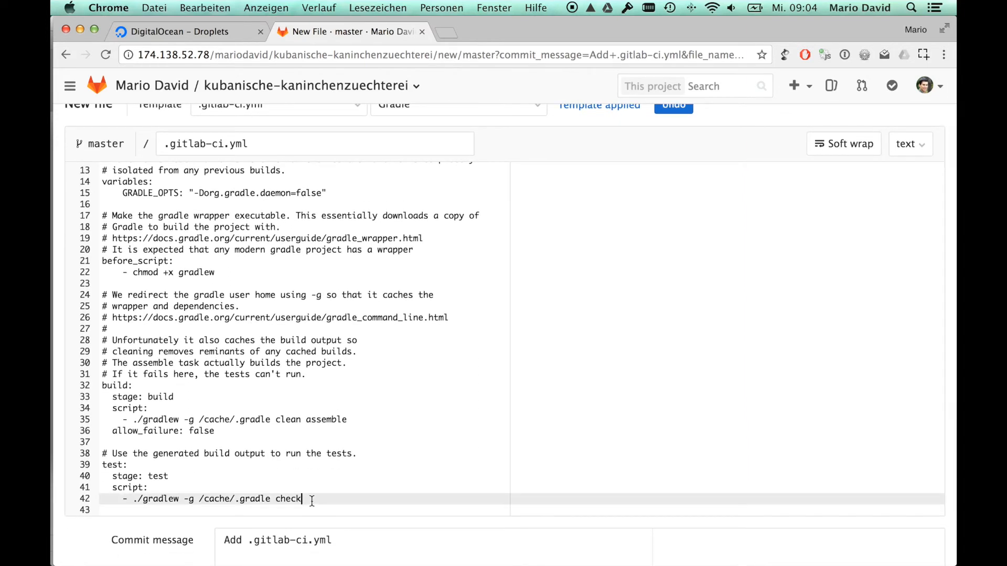
scroll("down", 3)
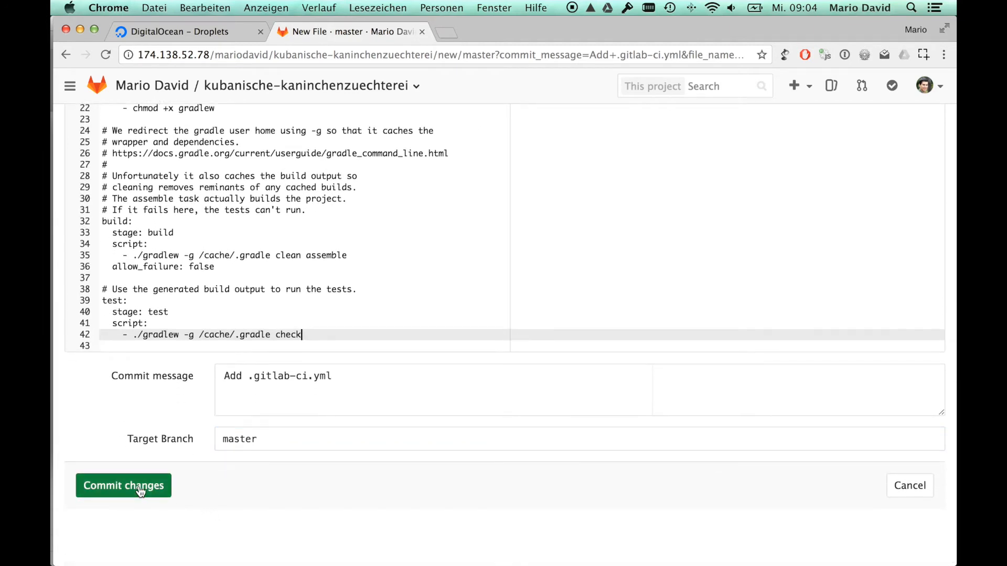
left_click(123, 485)
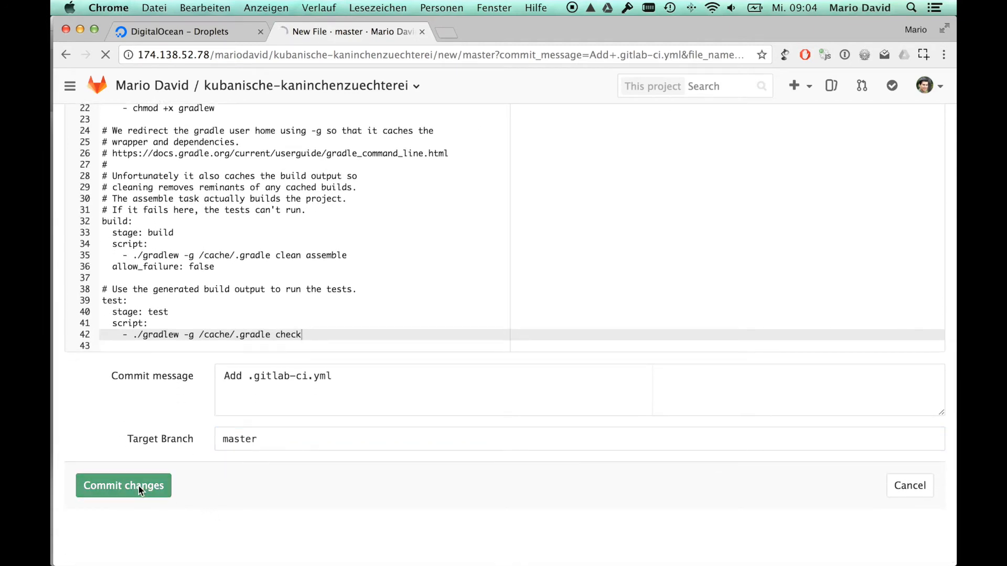
Step: View the project's Pipelines list and open the details of running pipeline #1
left_click(123, 485)
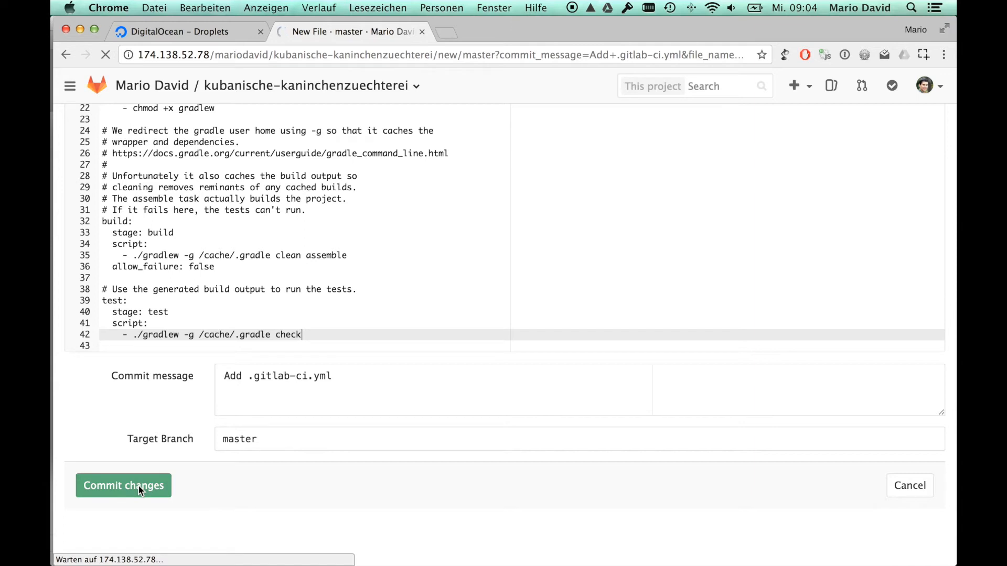
left_click(122, 485)
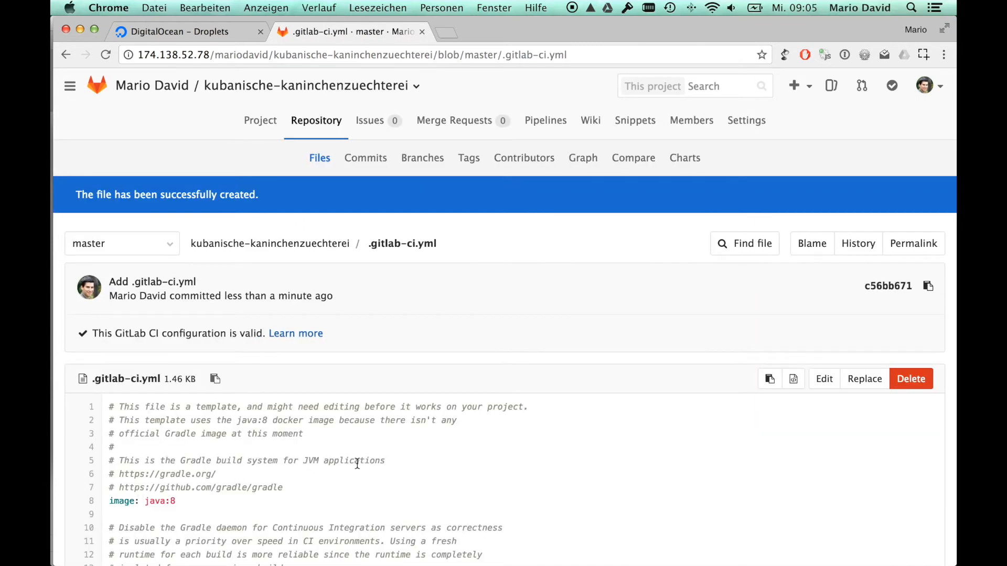
left_click(545, 119)
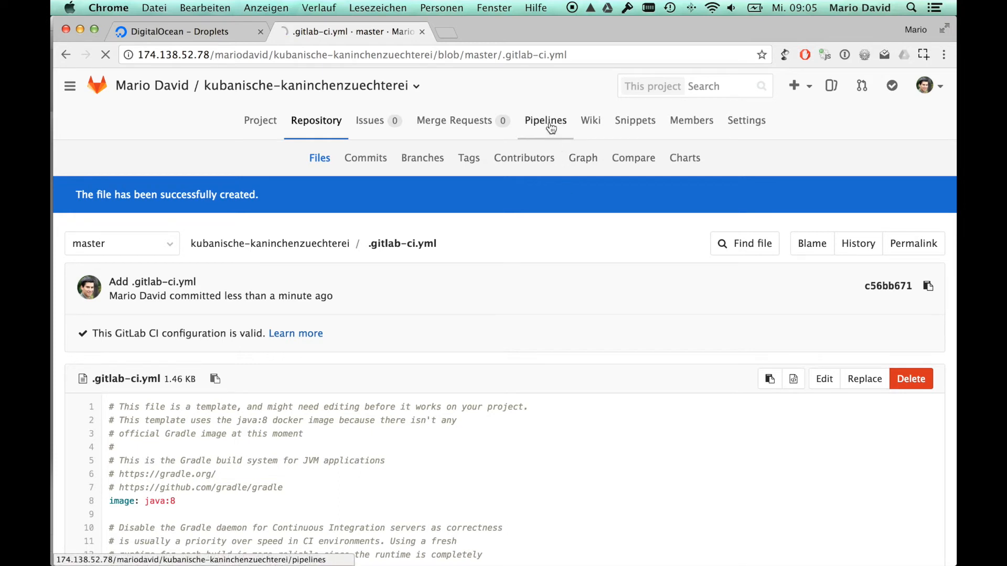
left_click(546, 120)
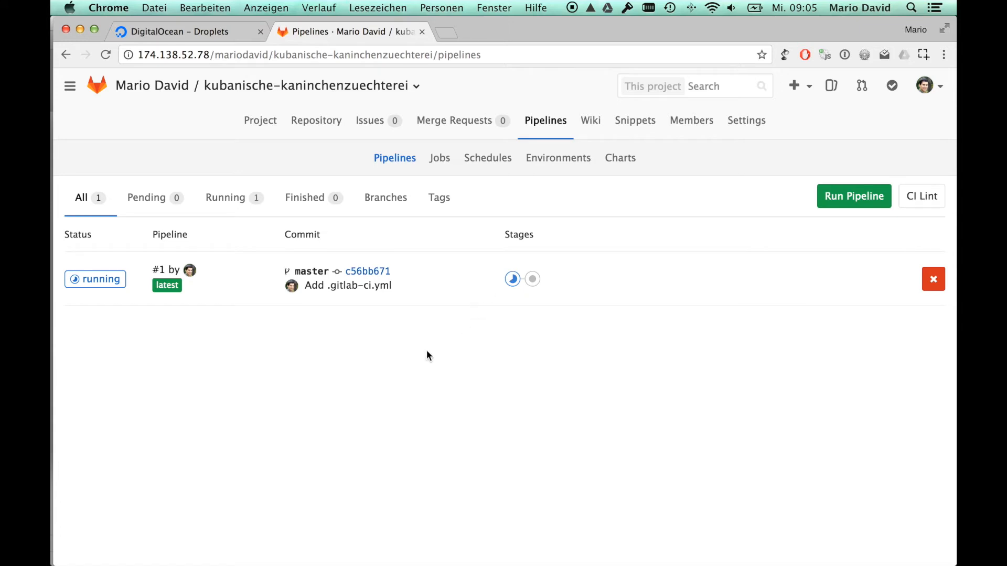
mouse_move(400, 367)
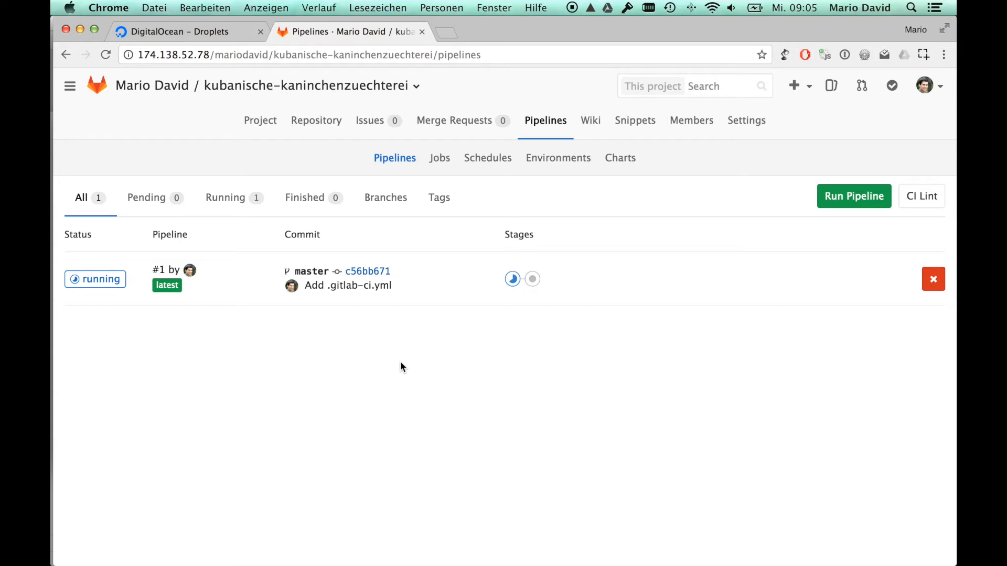
mouse_move(409, 365)
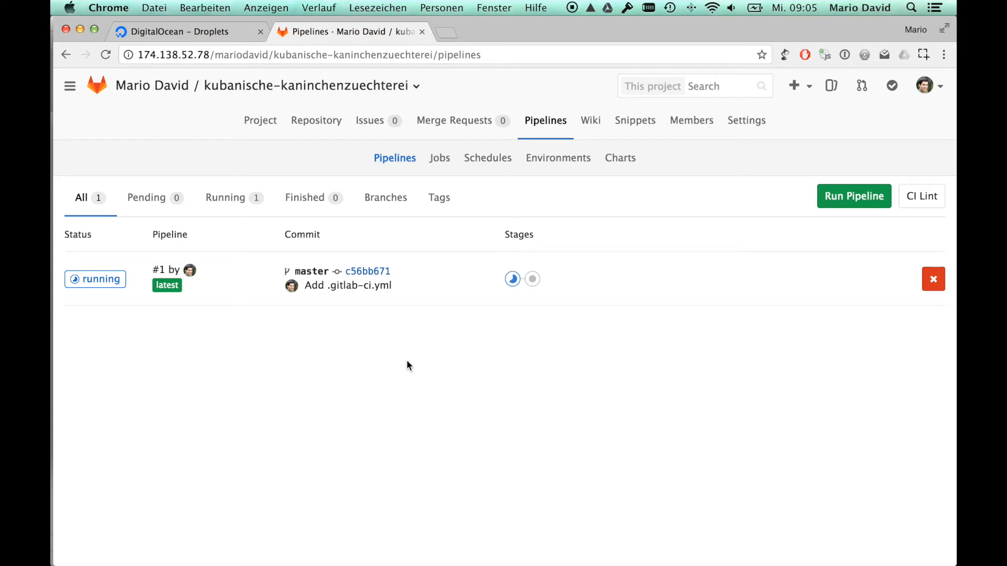
left_click(95, 279)
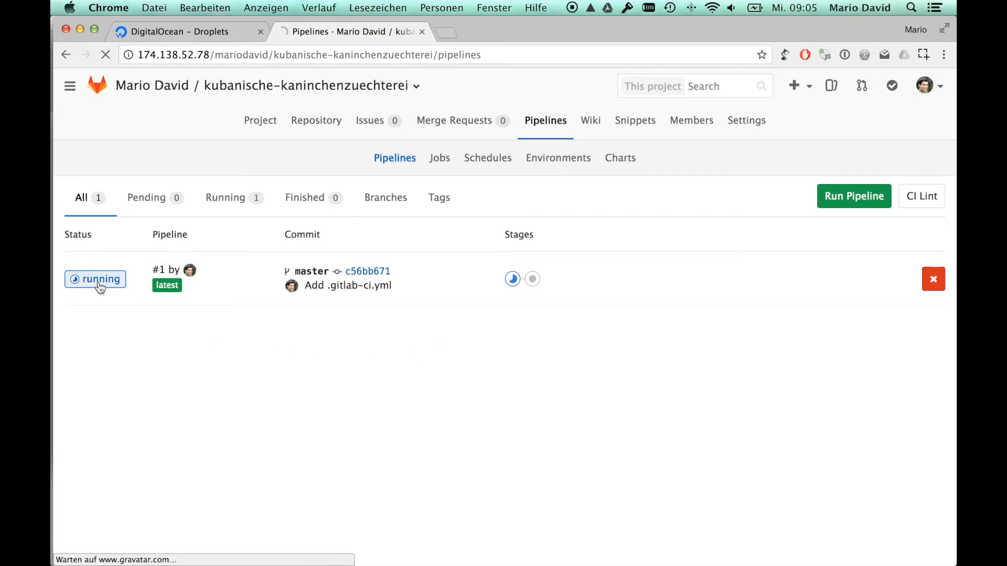
left_click(95, 279)
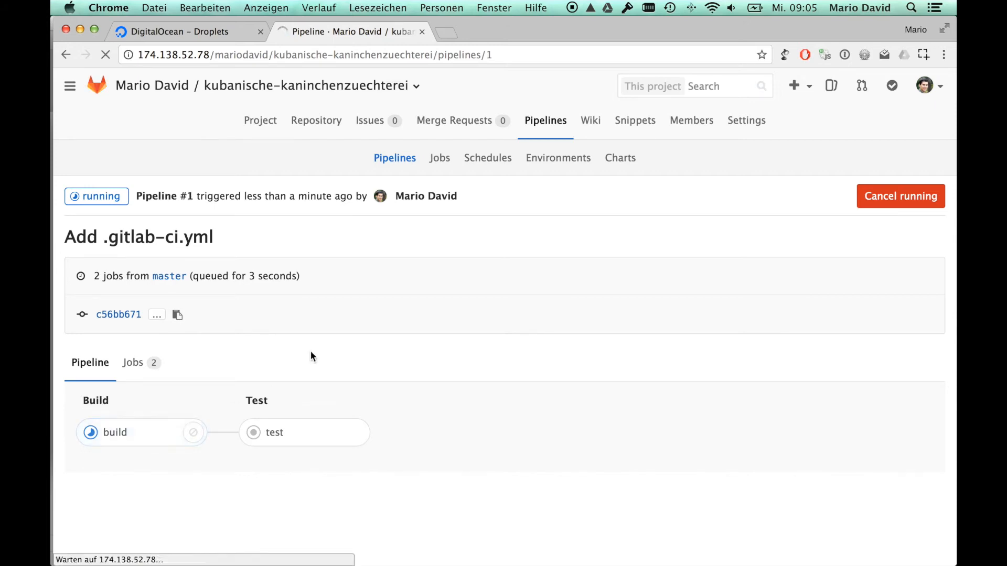
Step: View the build job's live log showing the runner fetching Gradle
left_click(115, 432)
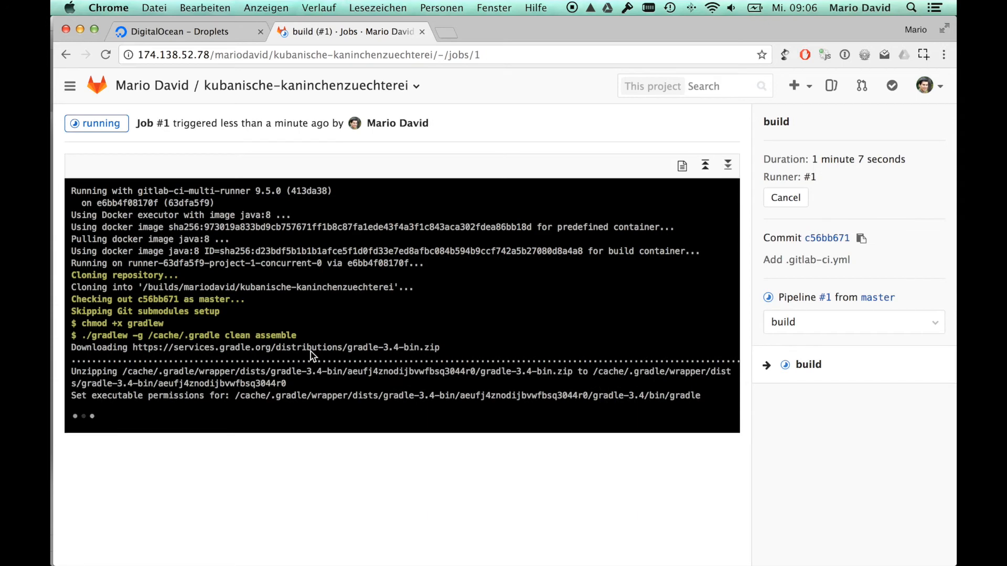
scroll("down", 3)
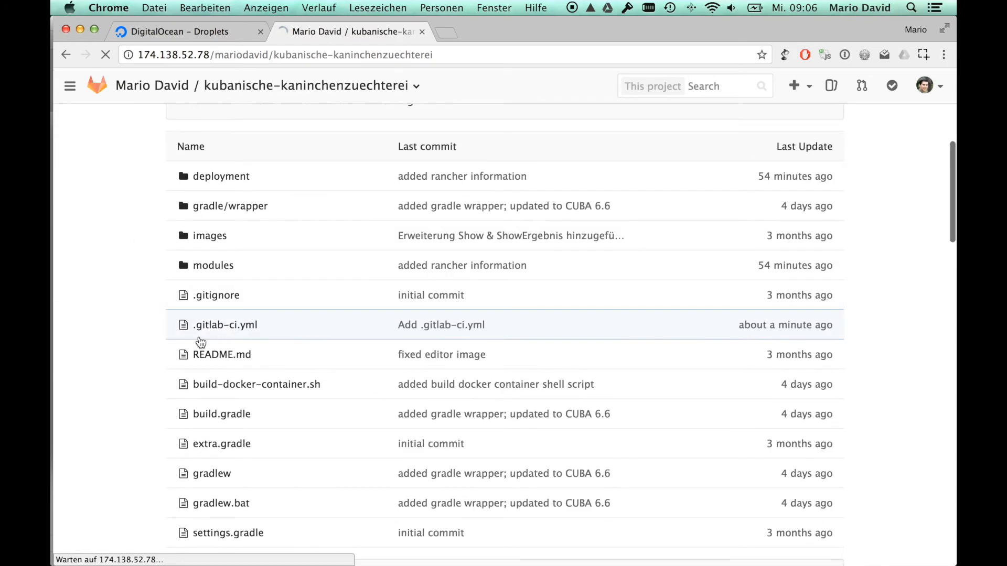
Step: Review the committed .gitlab-ci.yml's build and test job definitions in the repository viewer
left_click(224, 325)
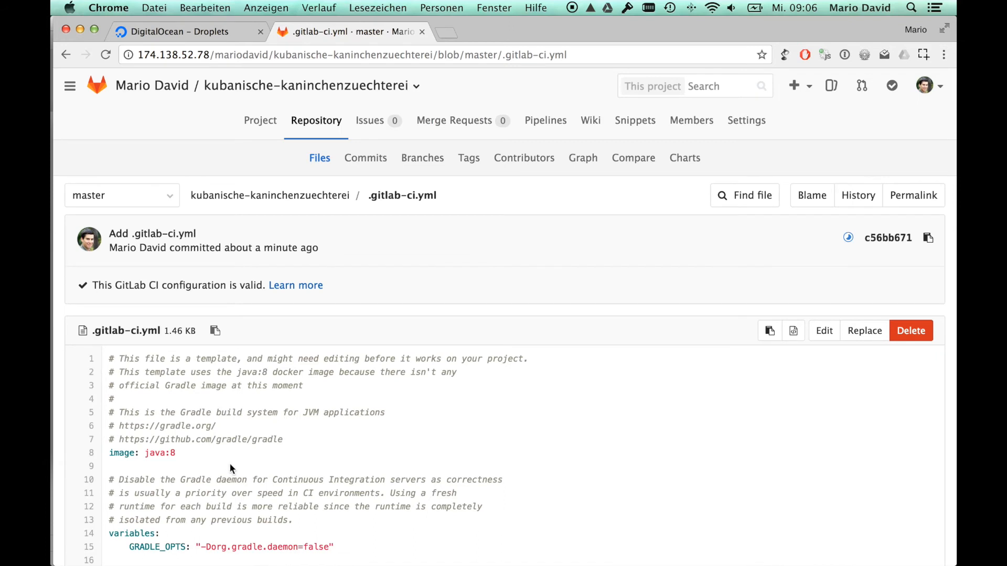
scroll("down", 3)
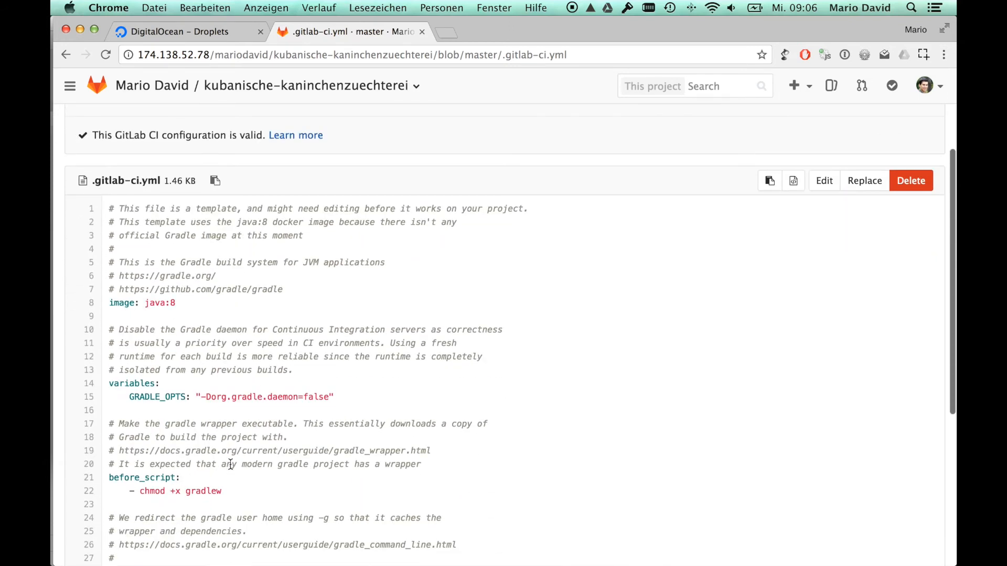
scroll("down", 3)
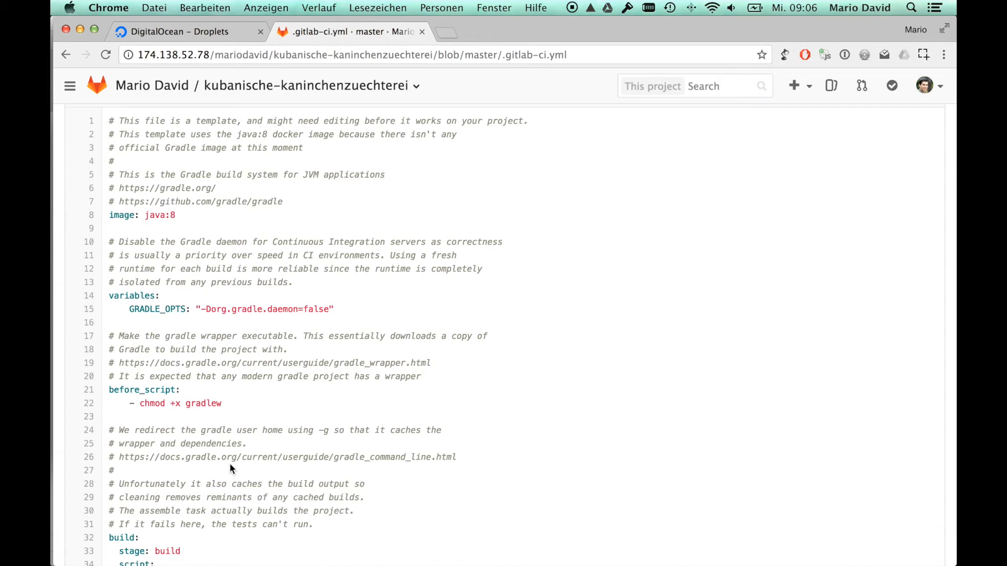
scroll("down", 3)
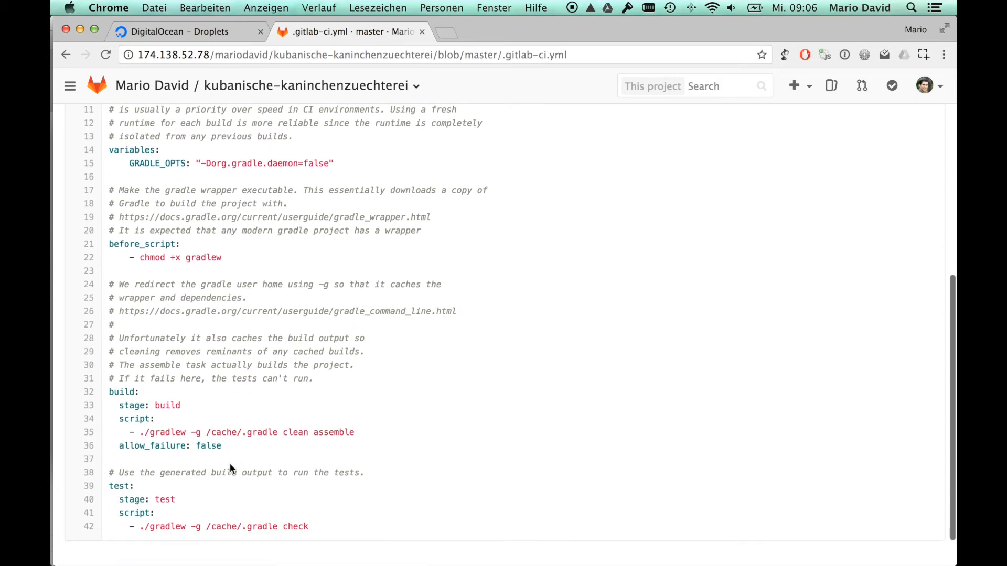
scroll("down", 3)
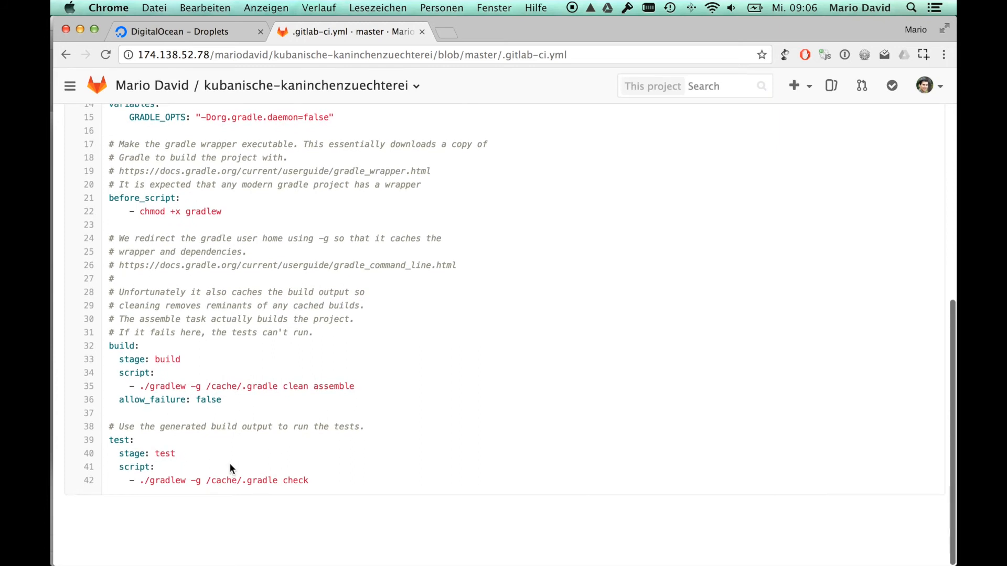
mouse_move(219, 513)
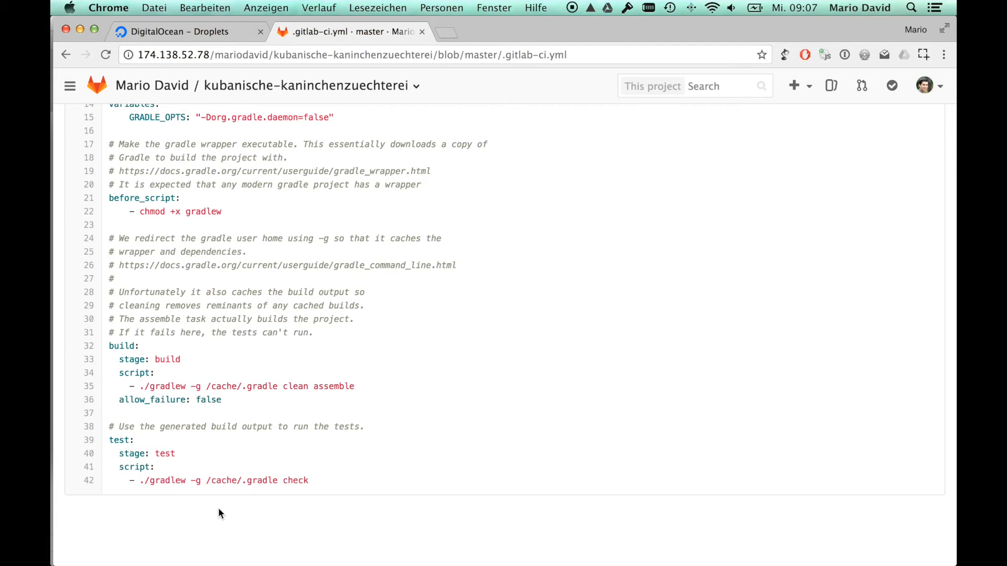
scroll("up", 3)
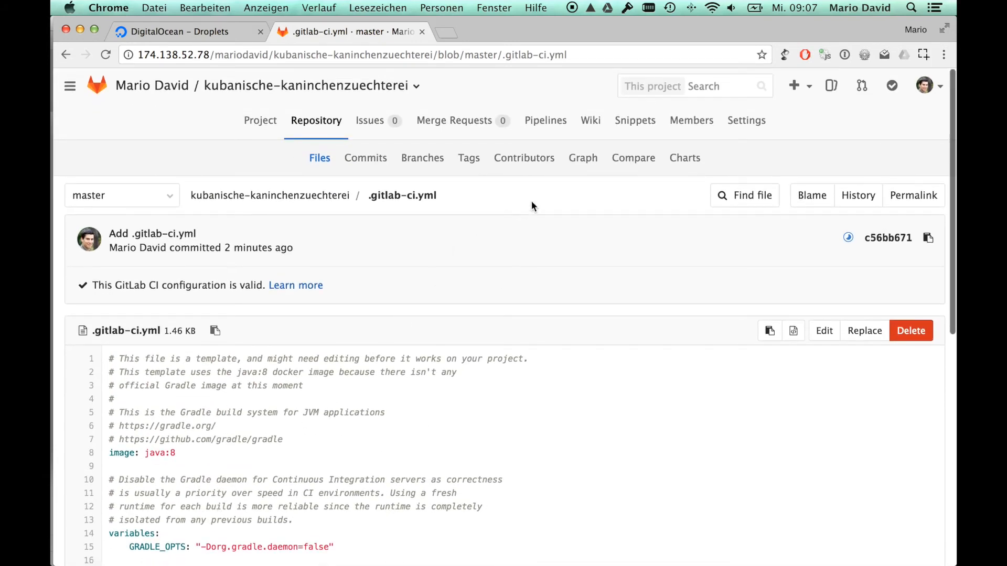
Step: Browse the project's Pipelines, Jobs, Schedules and Environments pages
left_click(545, 120)
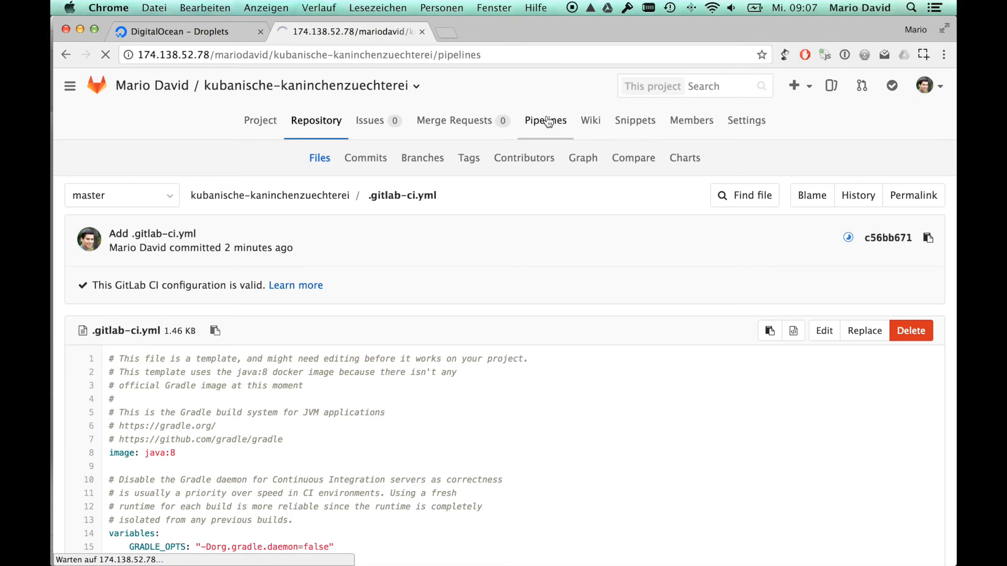
left_click(546, 120)
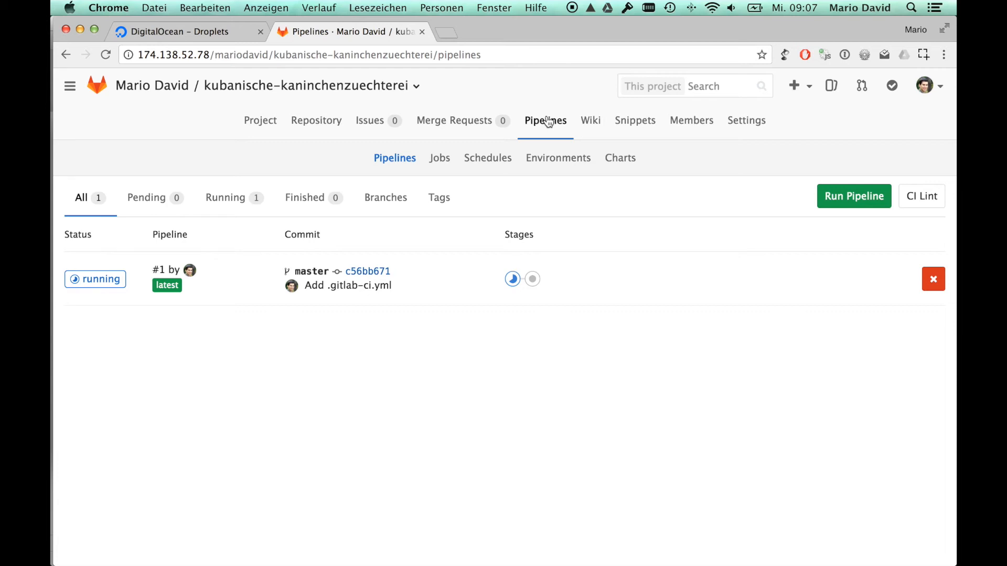
mouse_move(479, 158)
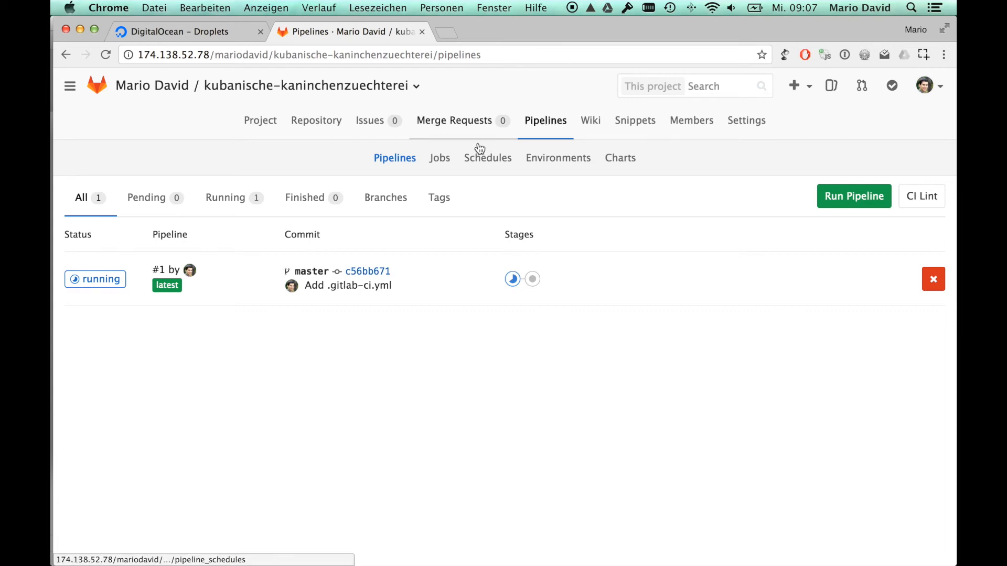
left_click(439, 157)
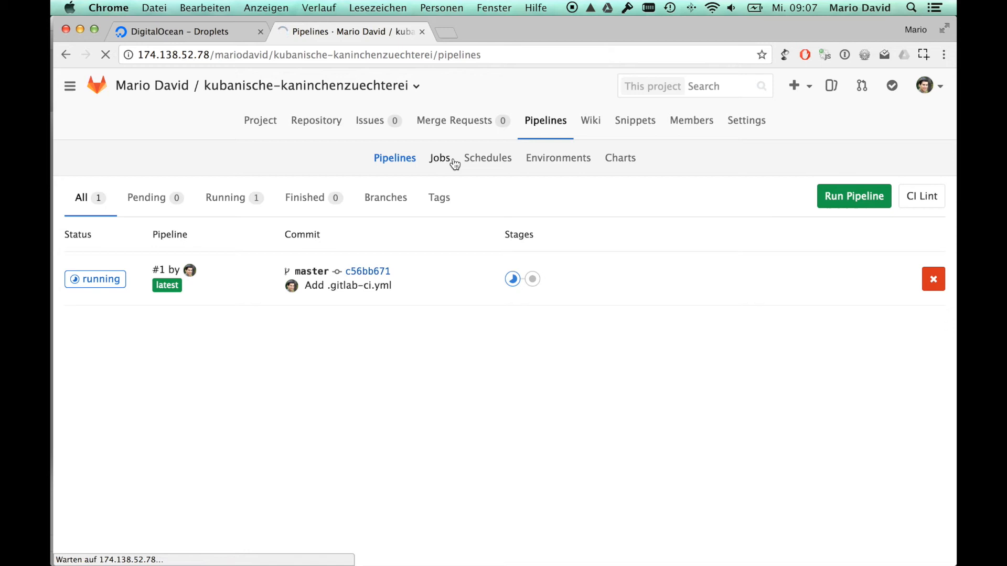
left_click(439, 157)
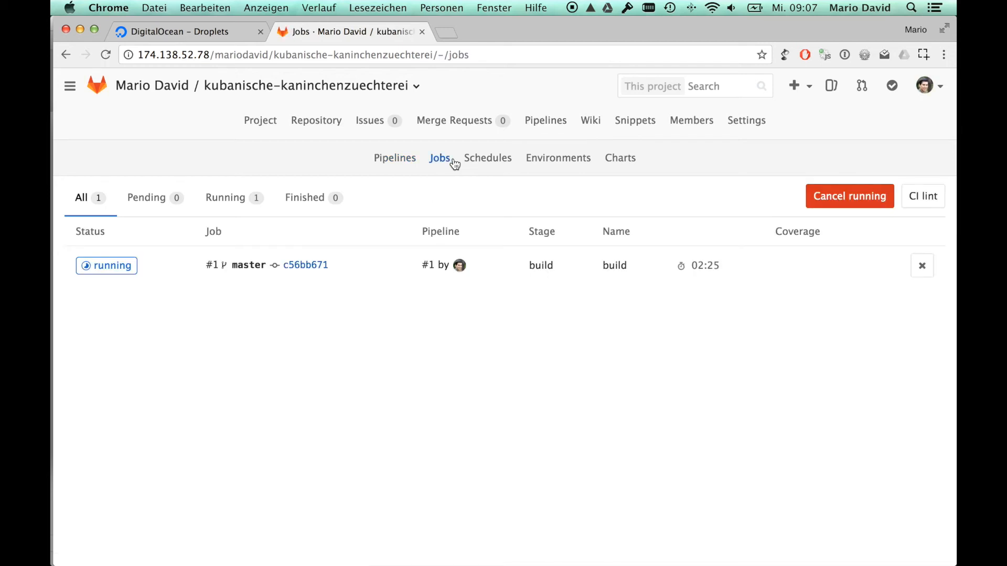
mouse_move(488, 158)
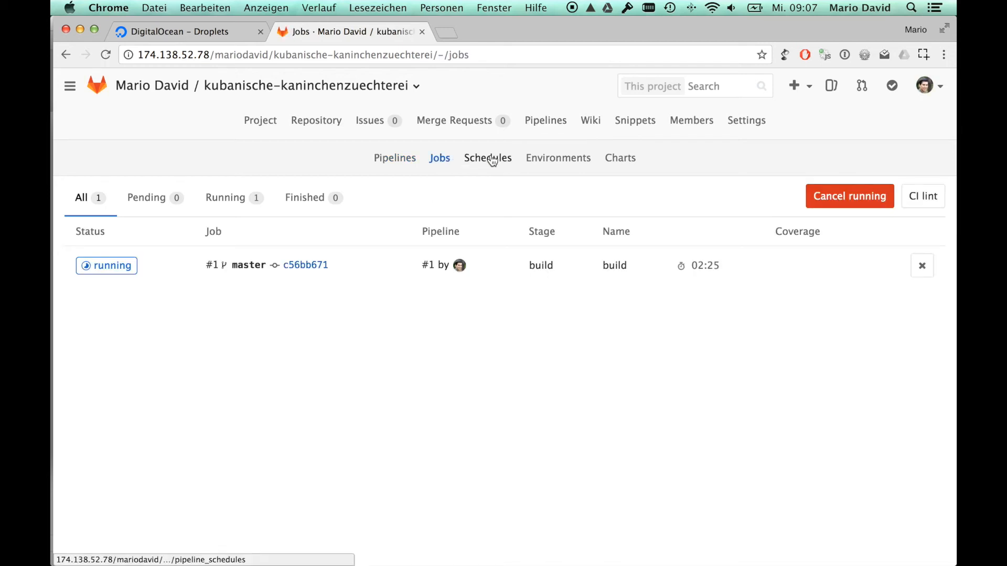
left_click(487, 157)
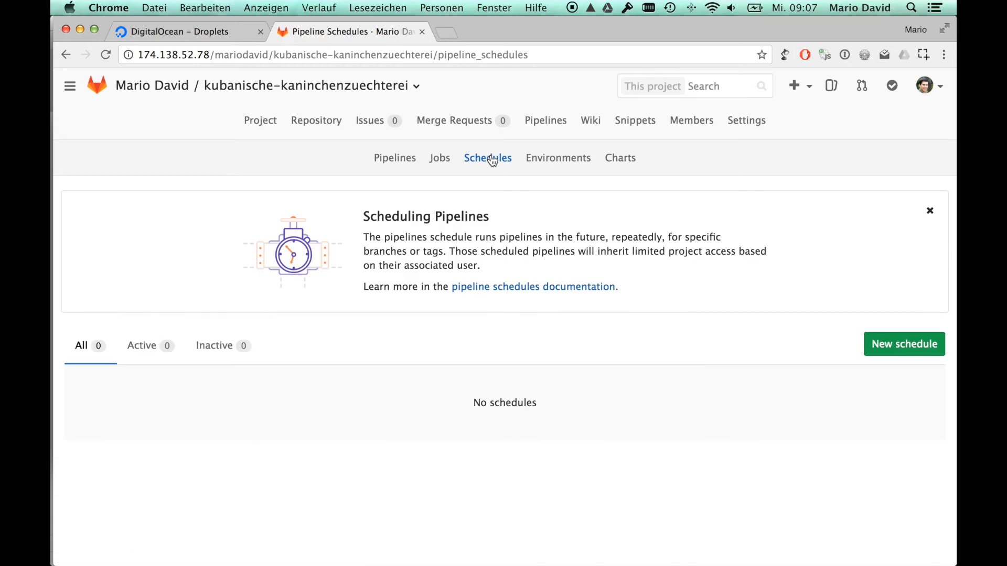
mouse_move(558, 159)
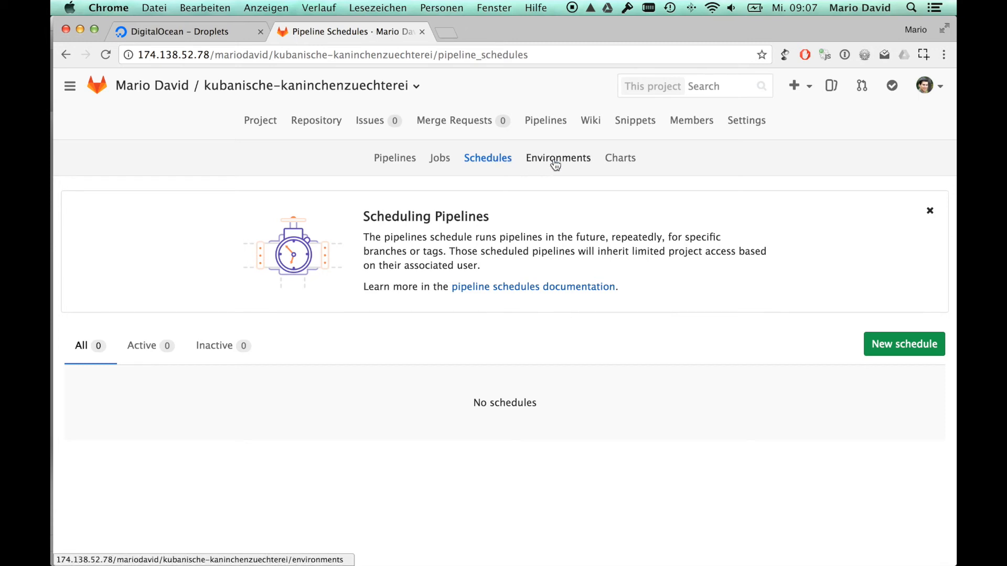
left_click(557, 157)
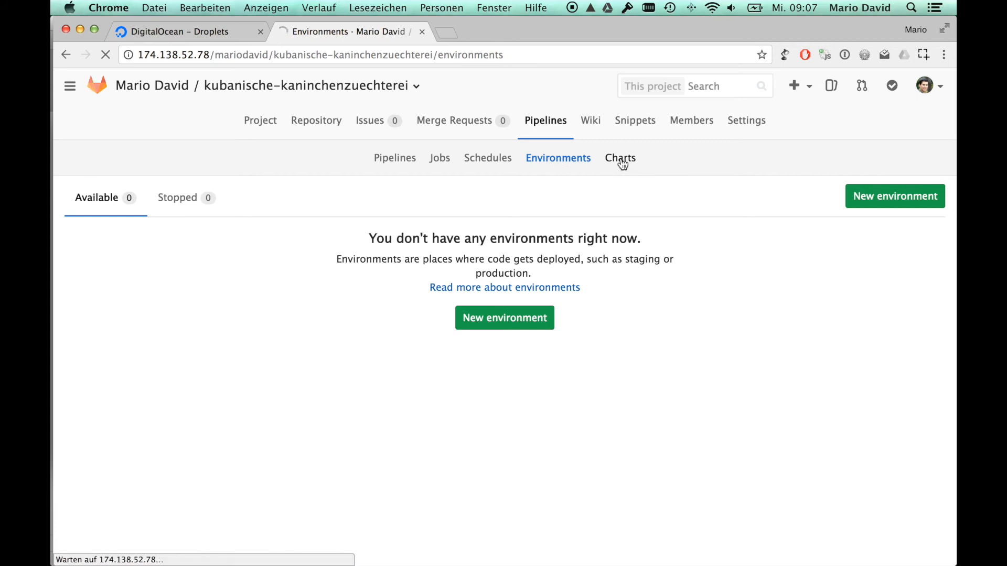
Step: Review the CI Charts reporting one total pipeline with 100% success ratio
left_click(620, 158)
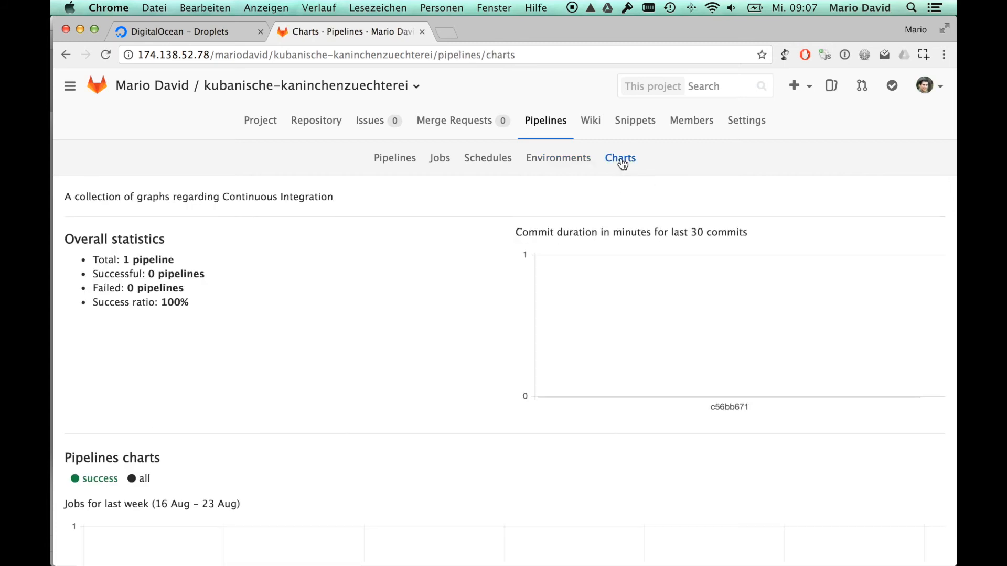
mouse_move(453, 248)
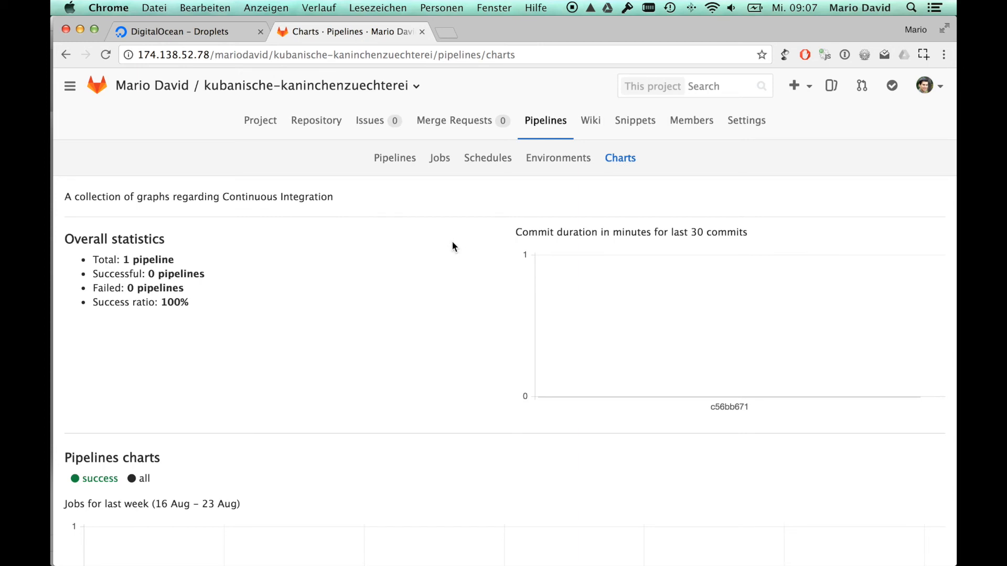
scroll("down", 3)
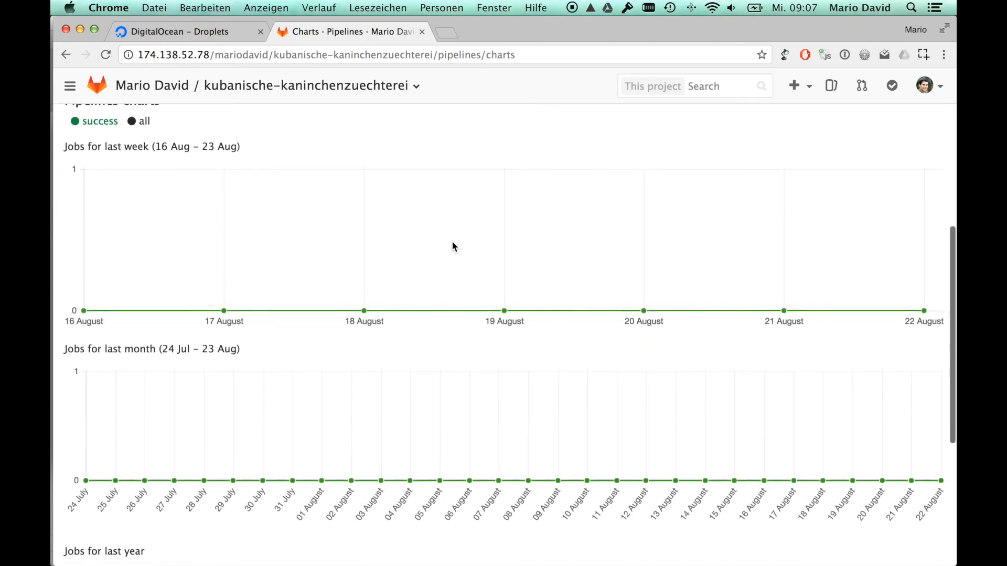
scroll("up", 3)
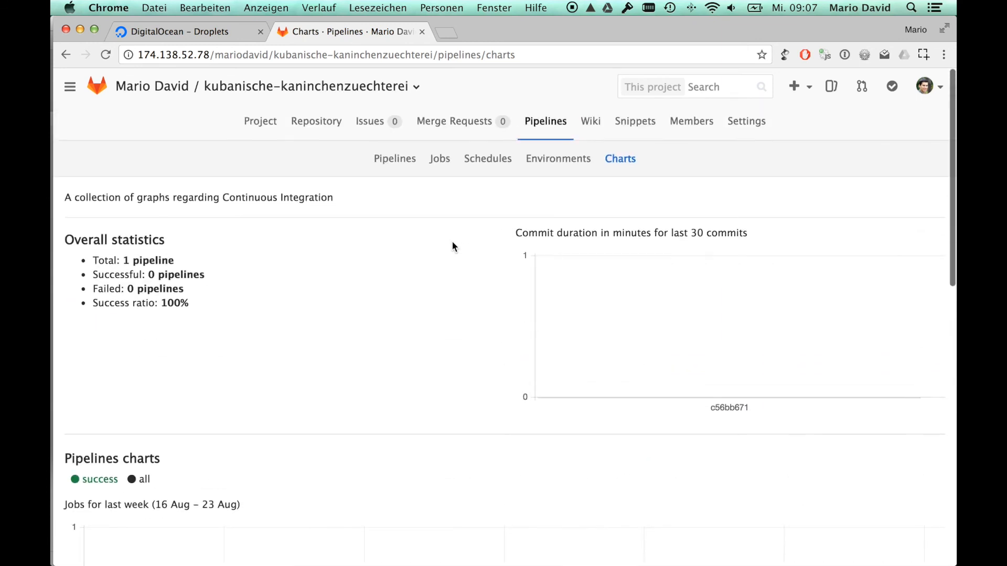
Step: View pipeline #1's build job log ending with BUILD SUCCESSFUL and Job succeeded
left_click(394, 158)
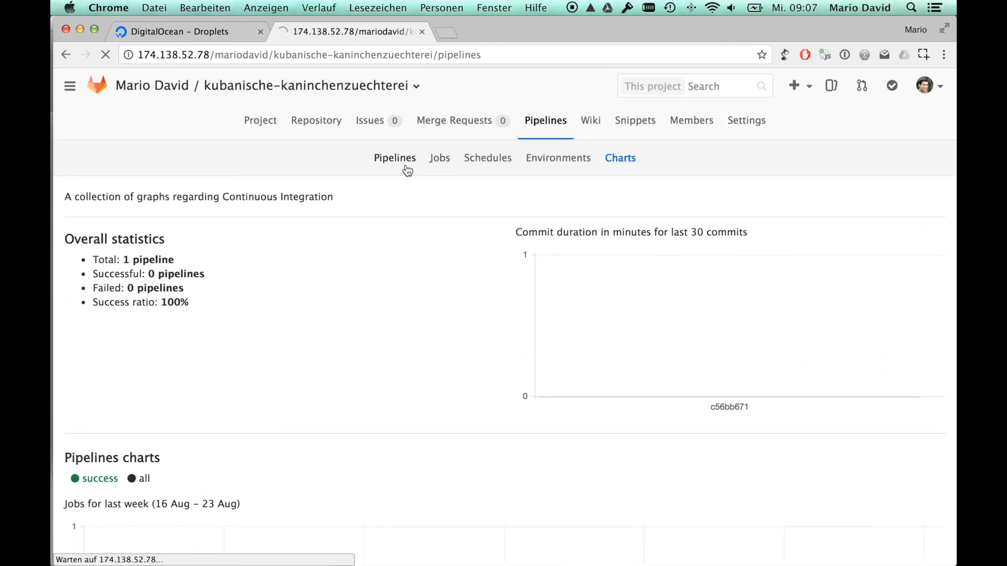
left_click(394, 157)
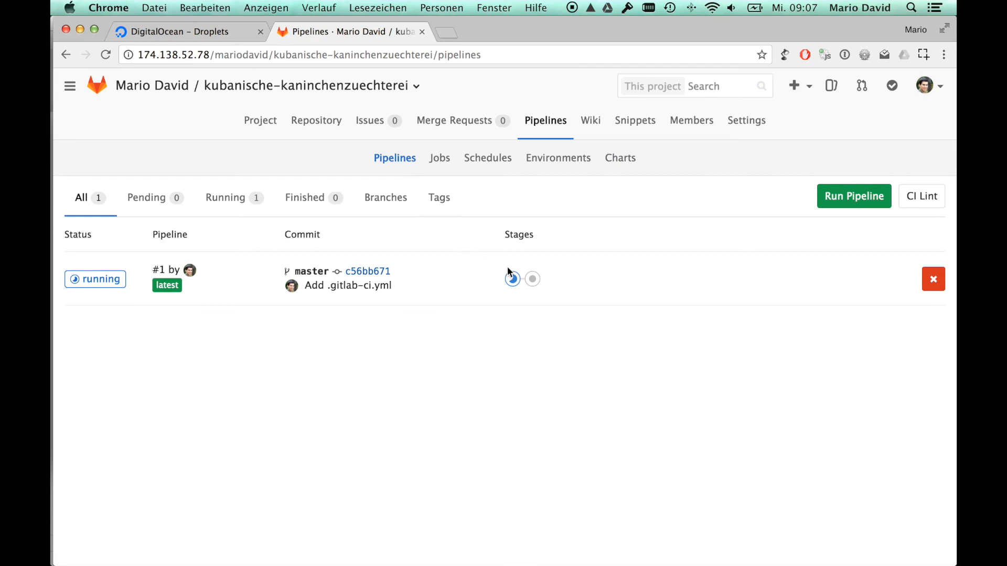
left_click(513, 280)
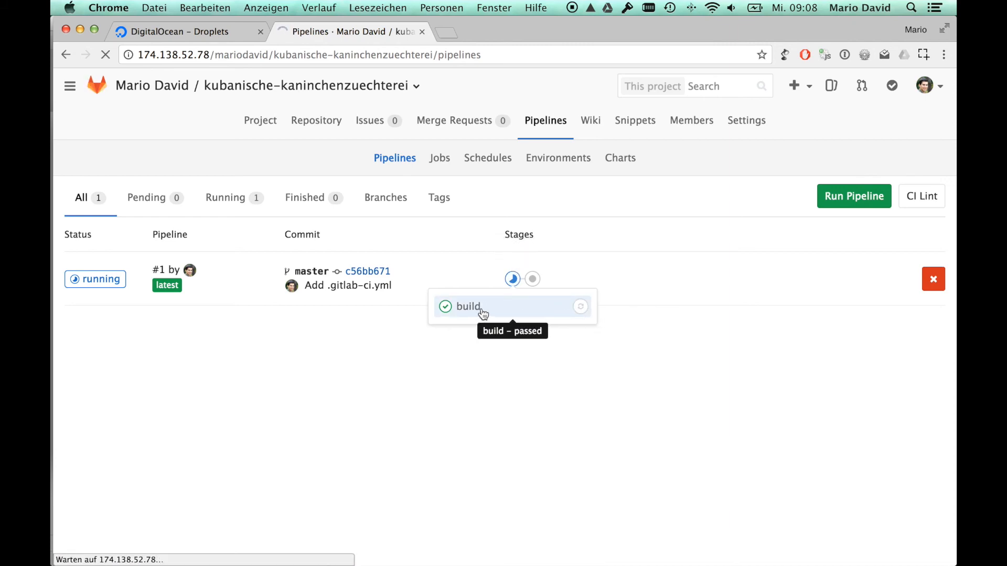
left_click(466, 307)
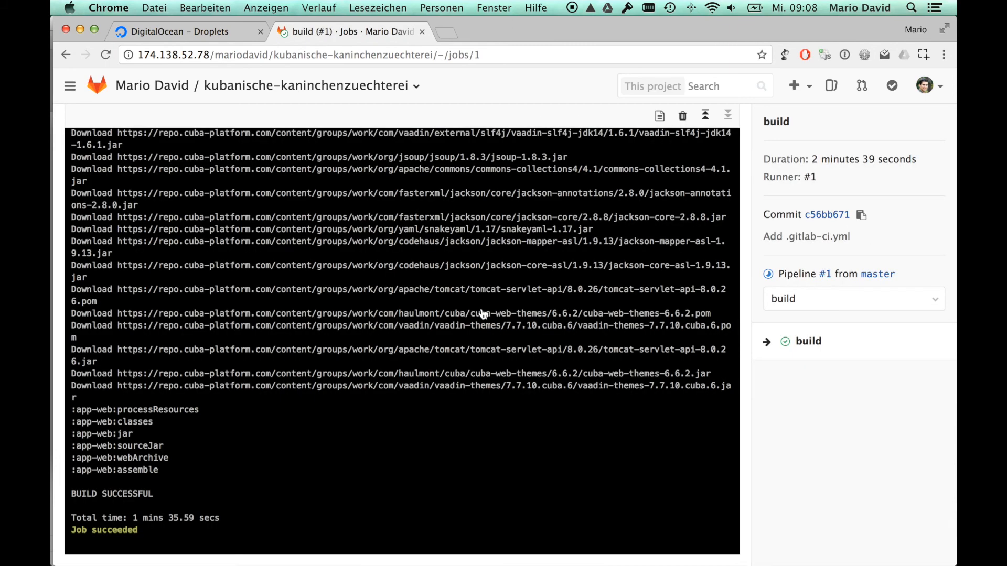
mouse_move(892, 276)
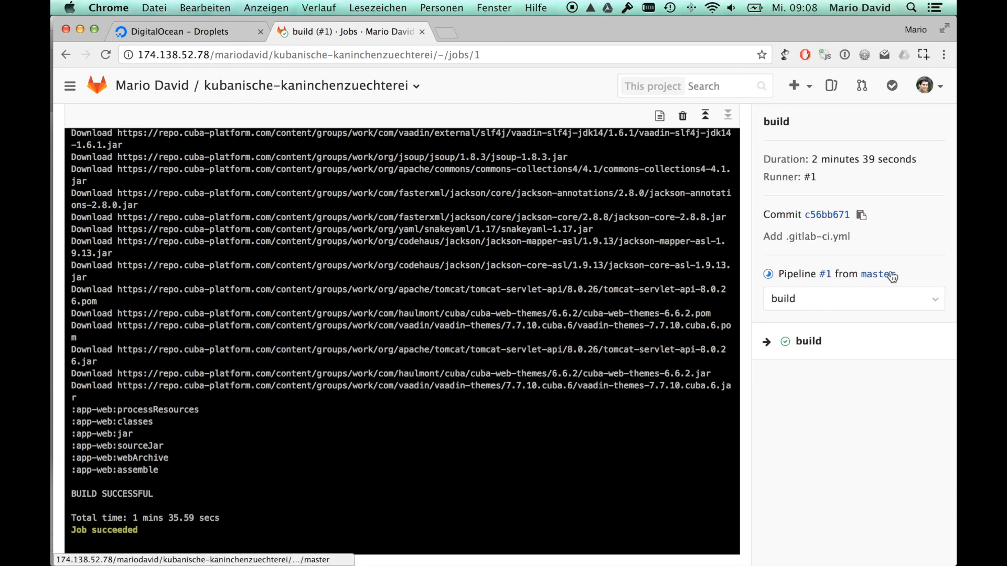
Step: View pipeline #1's test job #2 log, now passed after 50 seconds
left_click(853, 298)
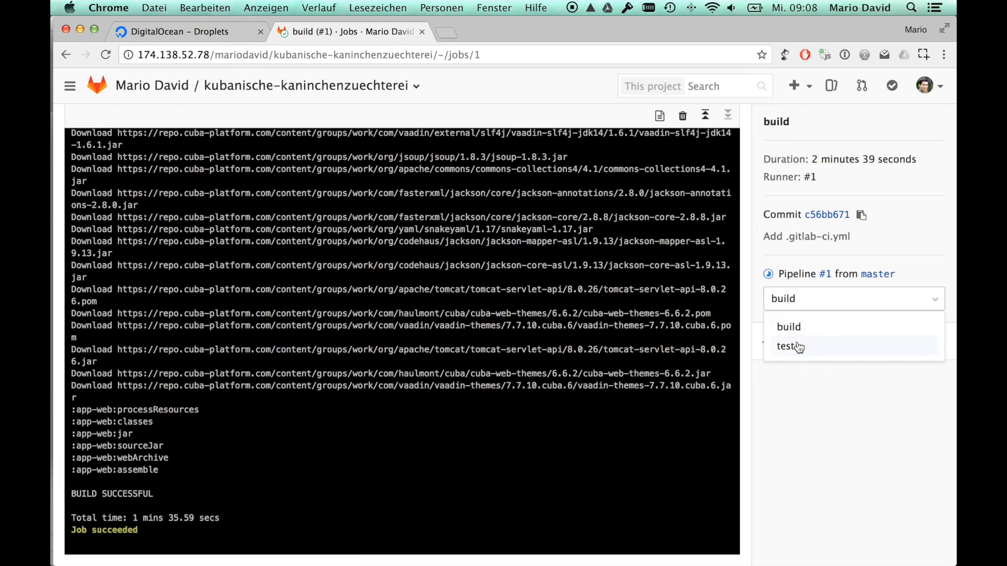
left_click(790, 346)
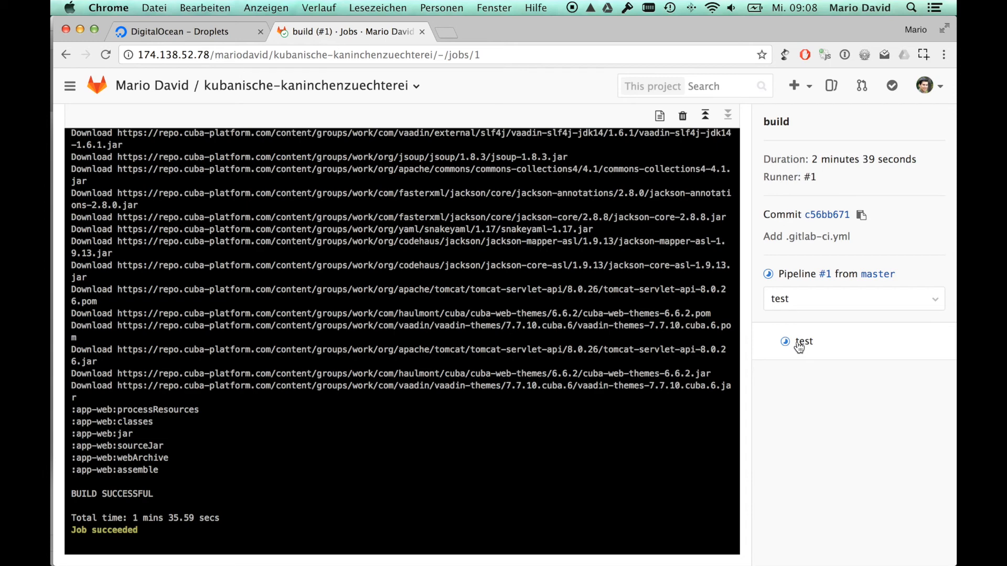
left_click(803, 342)
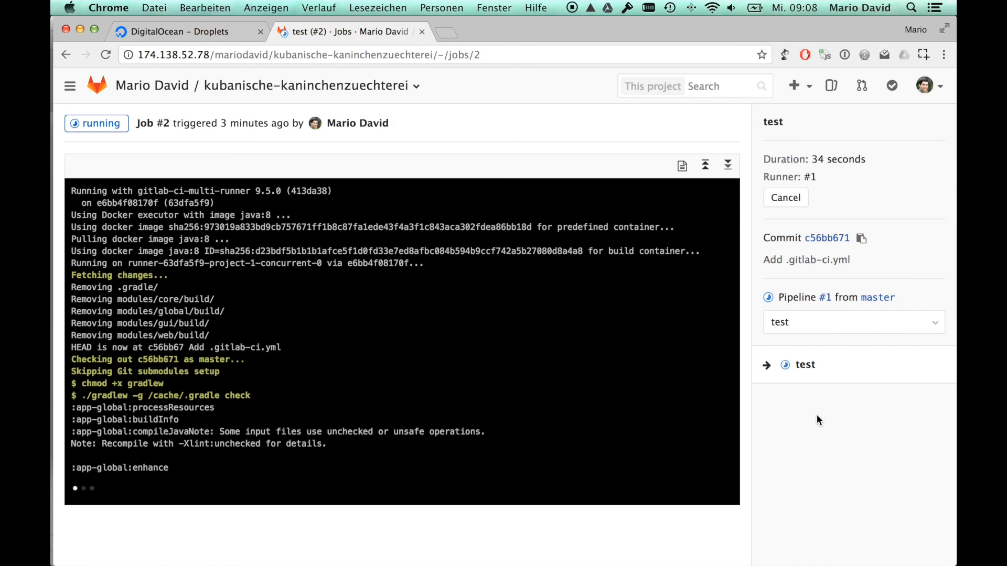
scroll("down", 3)
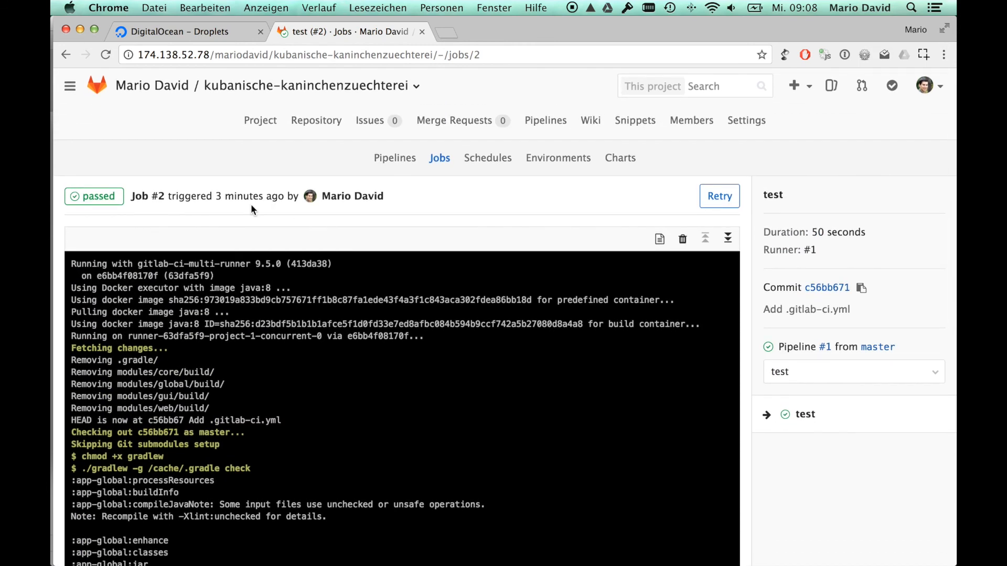
mouse_move(448, 158)
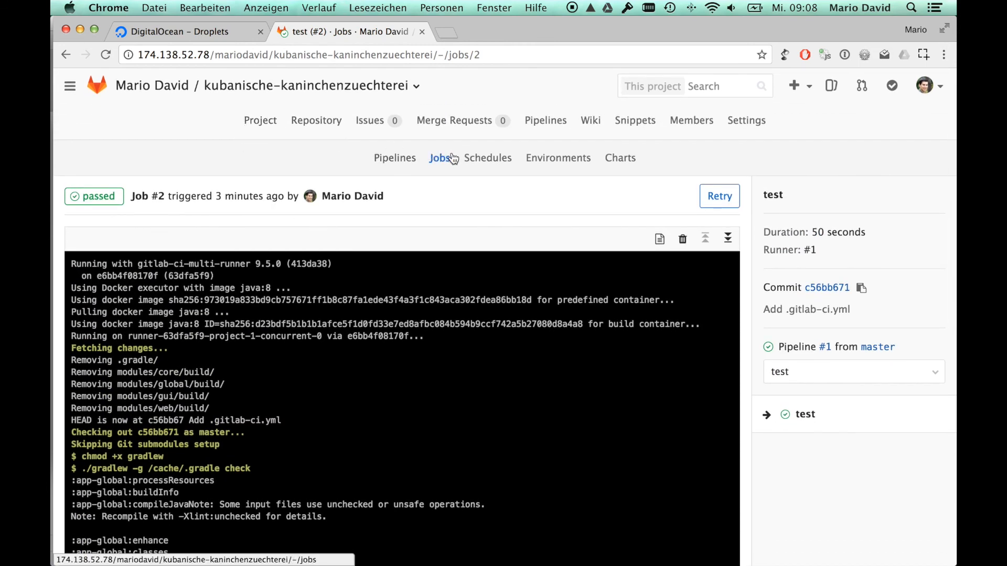
Step: Confirm pipeline #1 passed in the pipelines list and return to the repository's file list on master
left_click(395, 158)
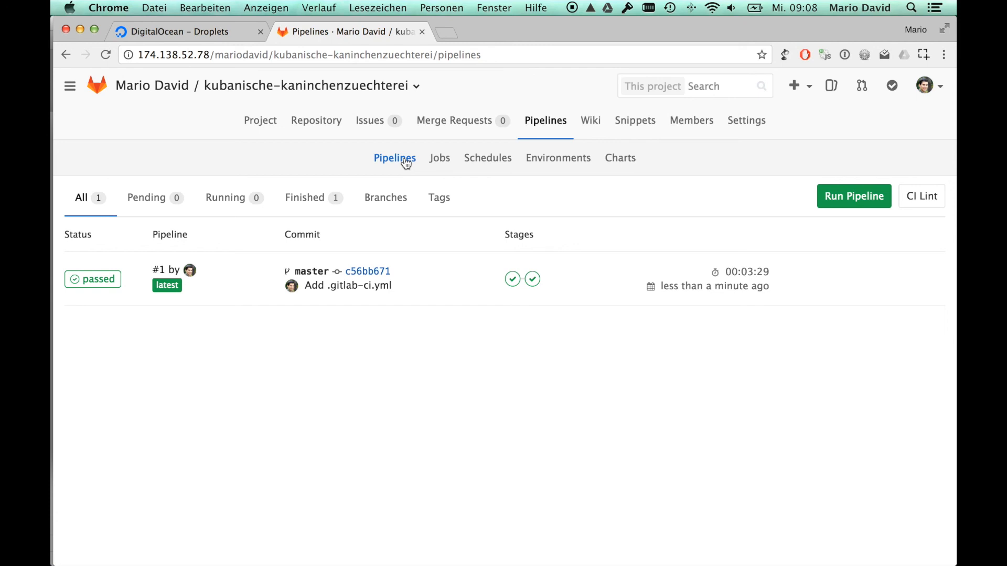
left_click(315, 119)
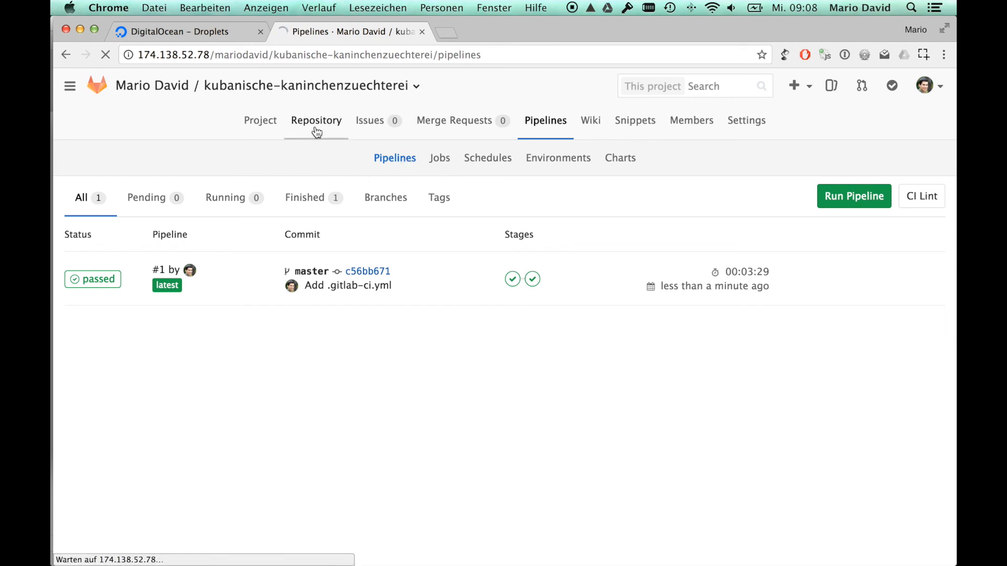
left_click(316, 119)
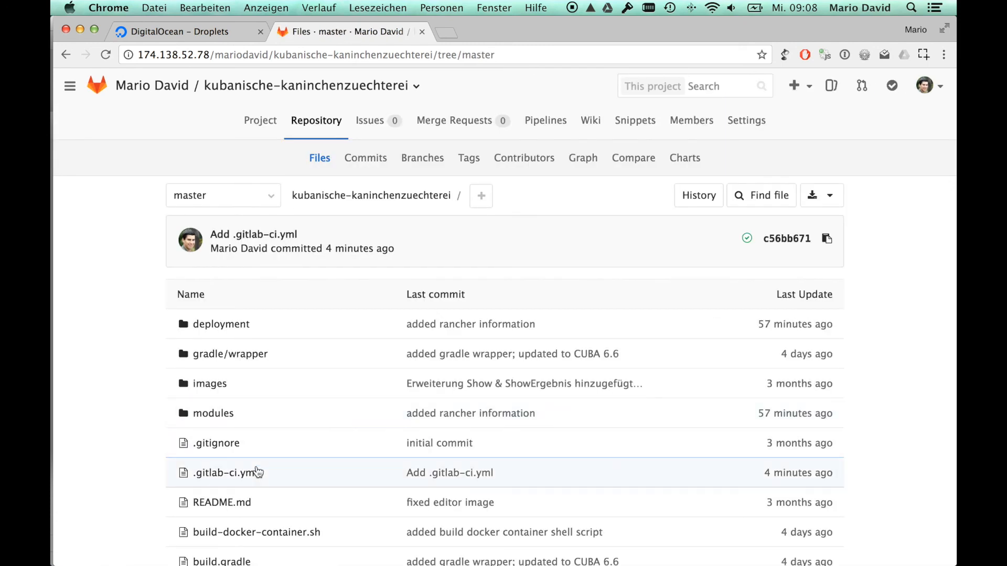